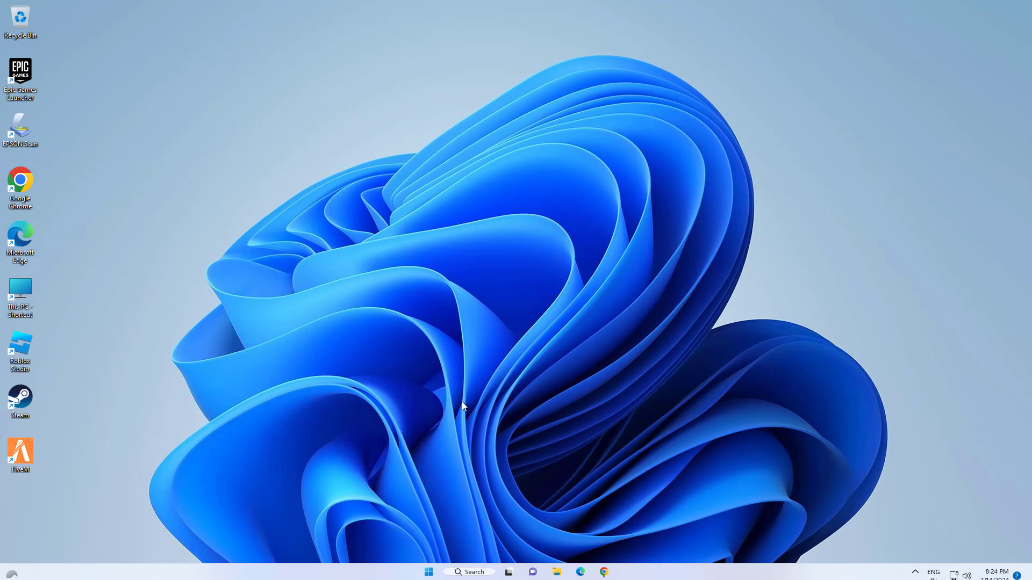
Step: Open Settings > System > Troubleshoot > Other troubleshooters and run the Windows Update troubleshooter
left_click(428, 571)
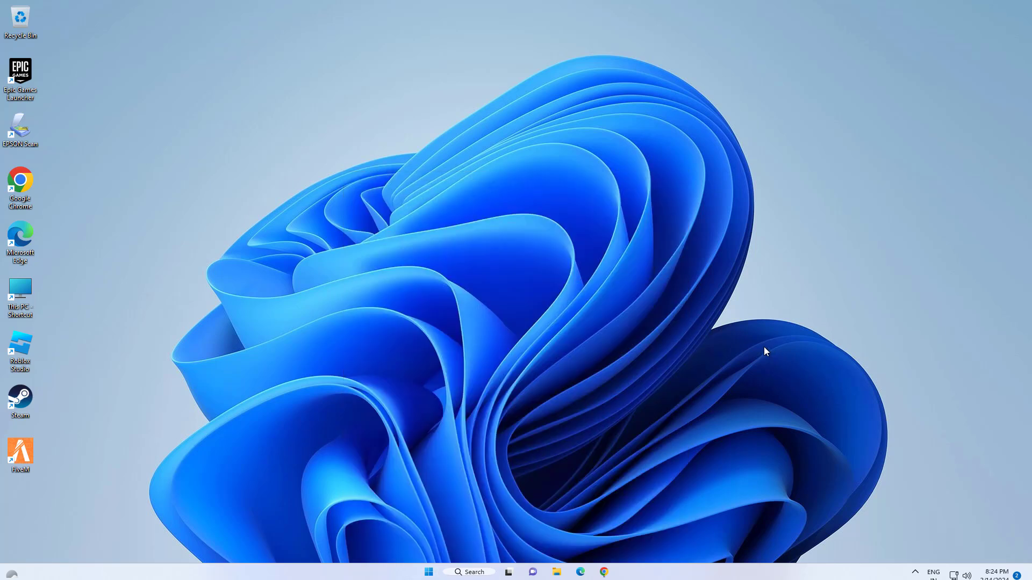
mouse_move(746, 338)
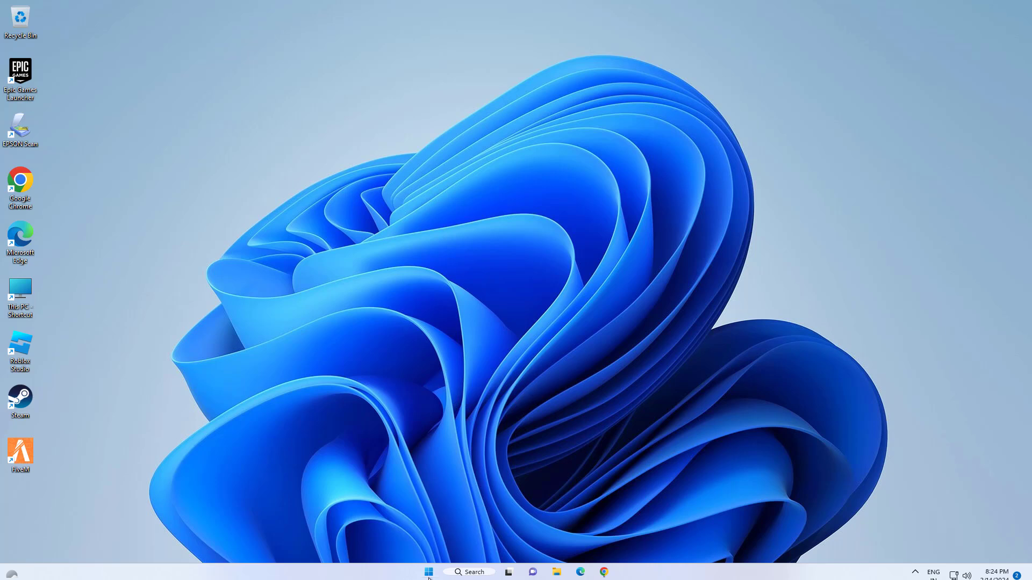
left_click(428, 572)
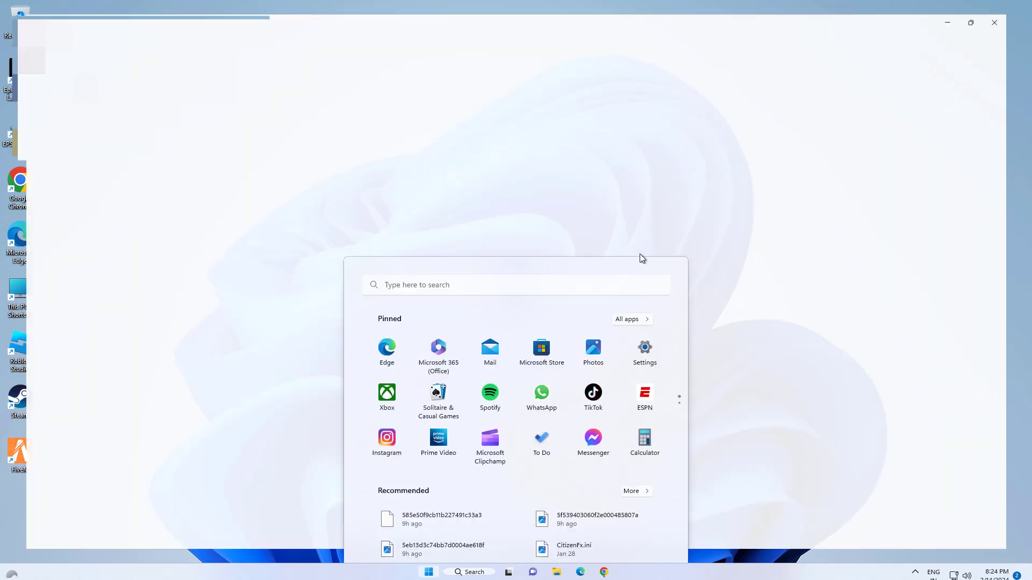
left_click(644, 347)
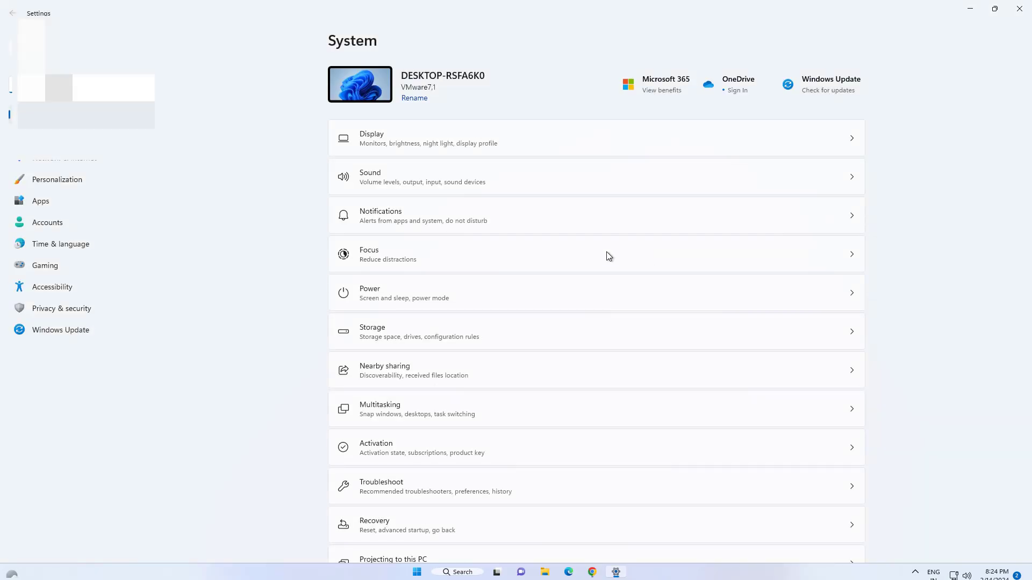
scroll("down", 3)
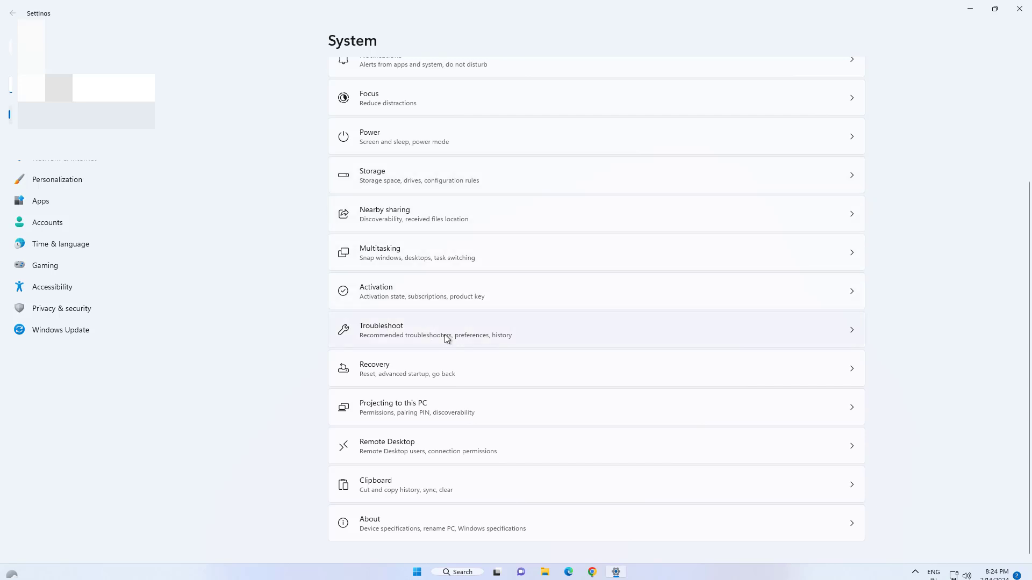
left_click(434, 329)
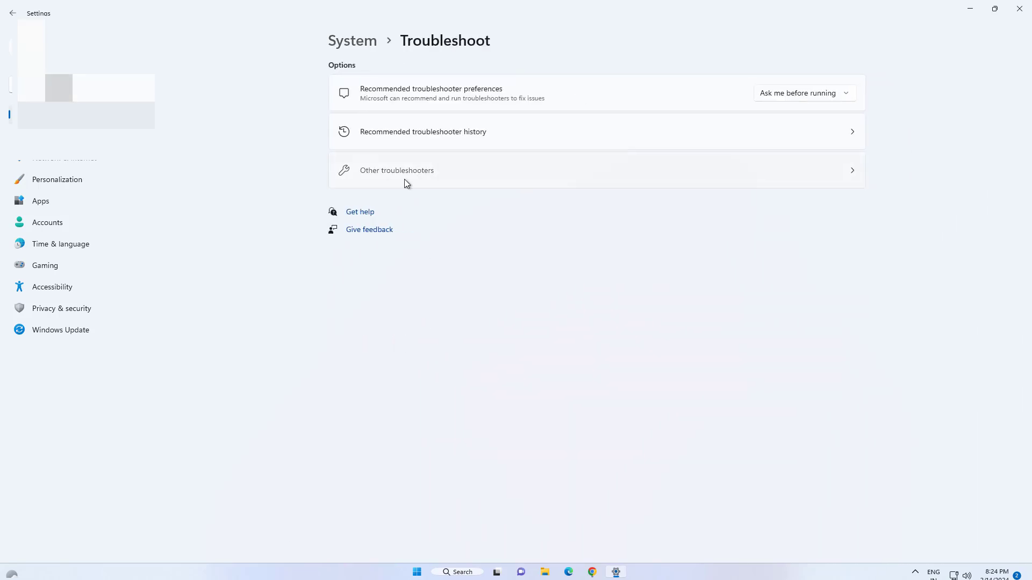
left_click(396, 170)
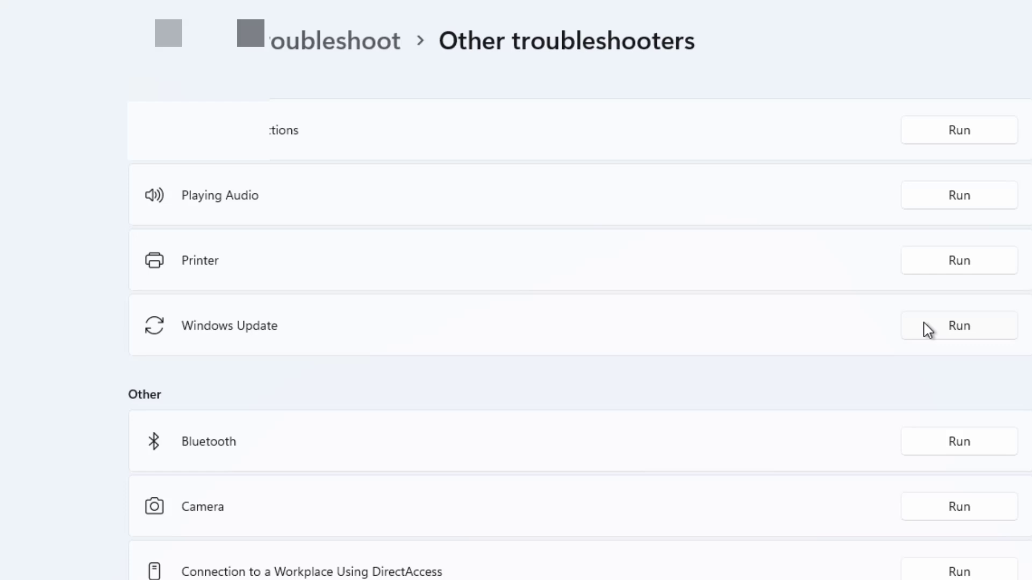
left_click(958, 325)
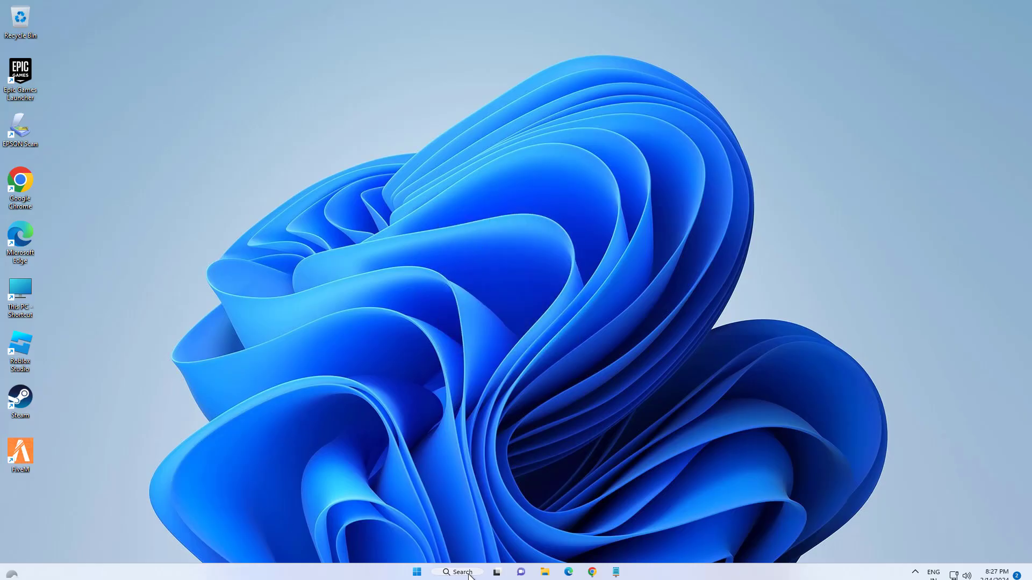
Step: Search for 'cmd' and bring up Command Prompt's run-as-administrator option
left_click(457, 572)
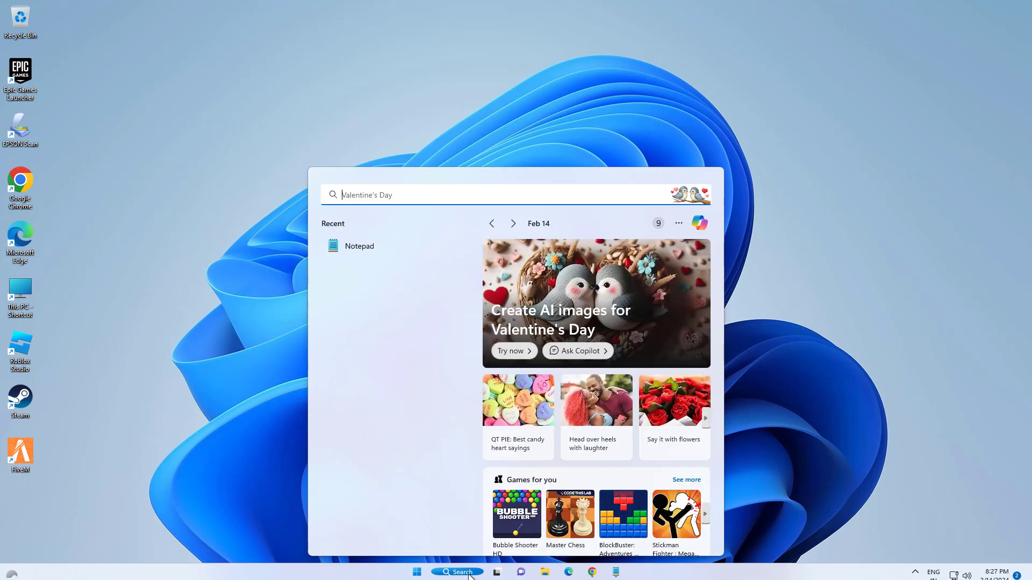
type("cmd")
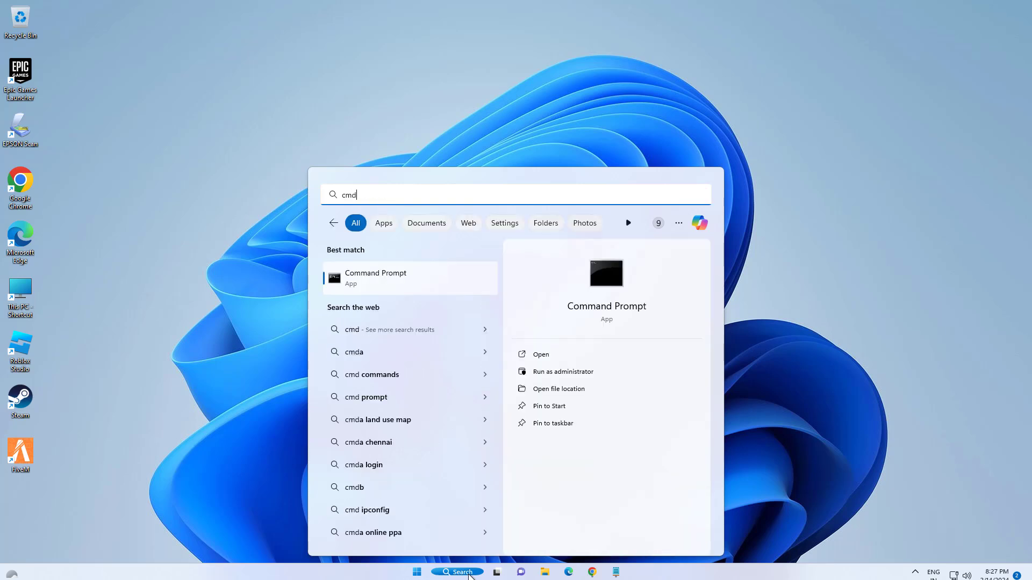
right_click(375, 276)
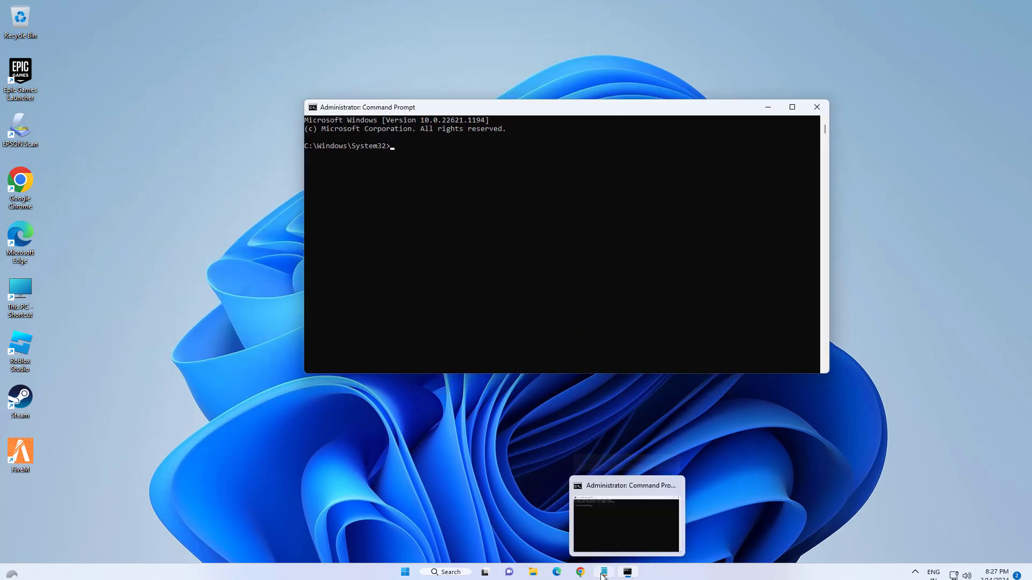
Step: Copy the DISM.exe /Online /Cleanup-image /Restorehealth command from Notepad into Command Prompt
left_click(602, 572)
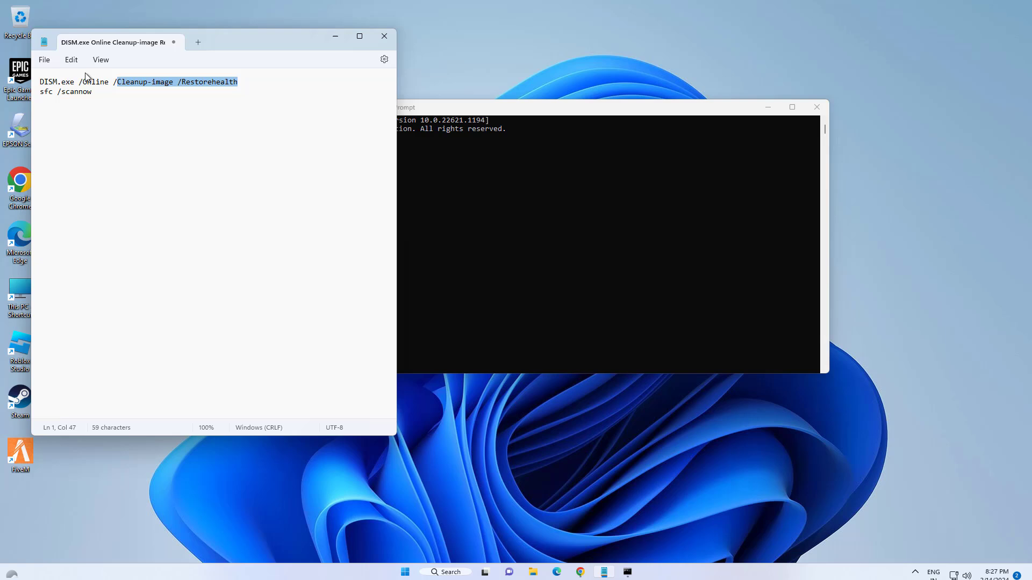
right_click(85, 81)
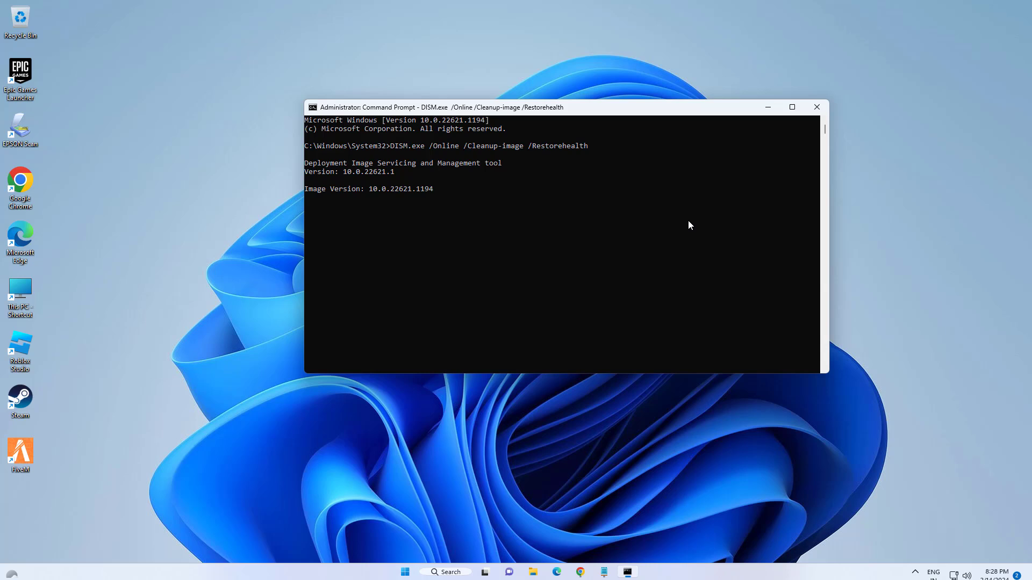
mouse_move(686, 342)
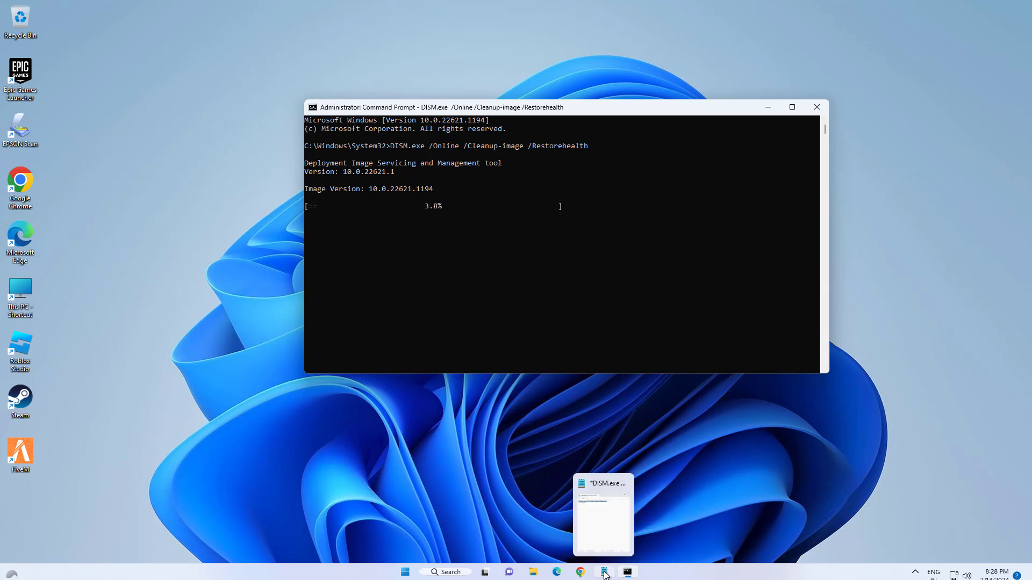
Step: Show the Start menu's power options to choose Restart
left_click(404, 571)
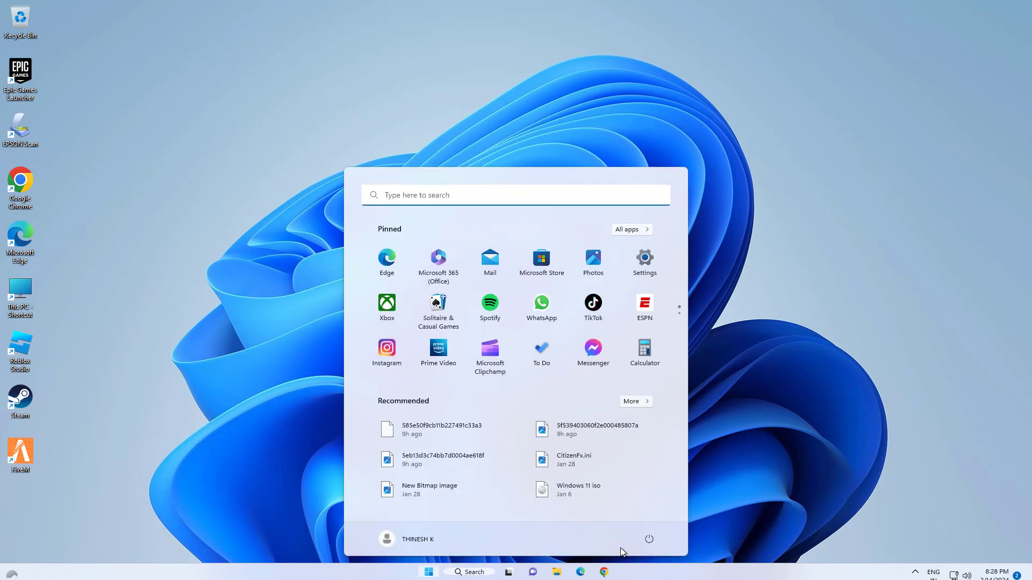
left_click(648, 539)
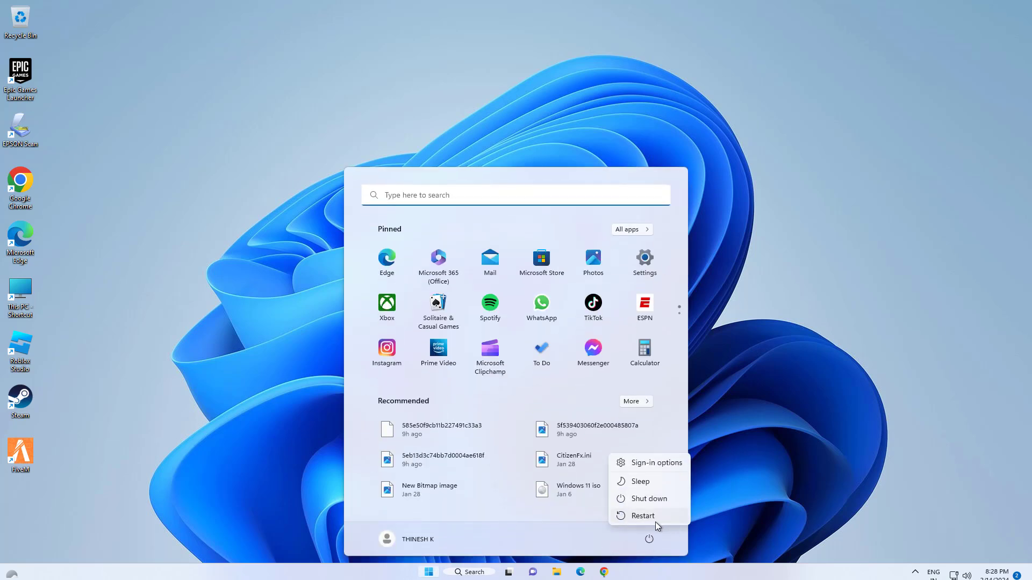
mouse_move(641, 516)
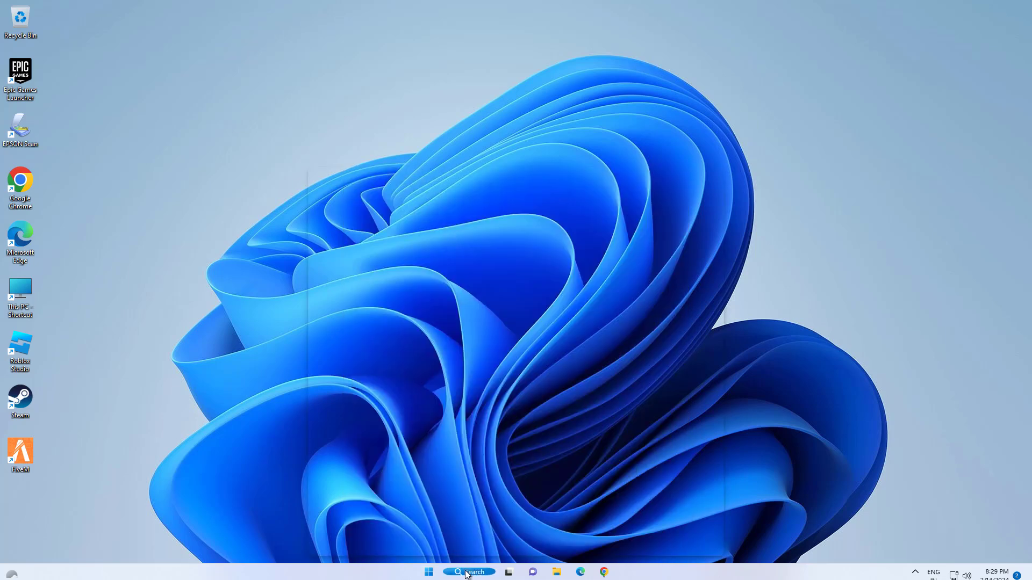
Step: Search for 'services' and launch the Services console
type("services")
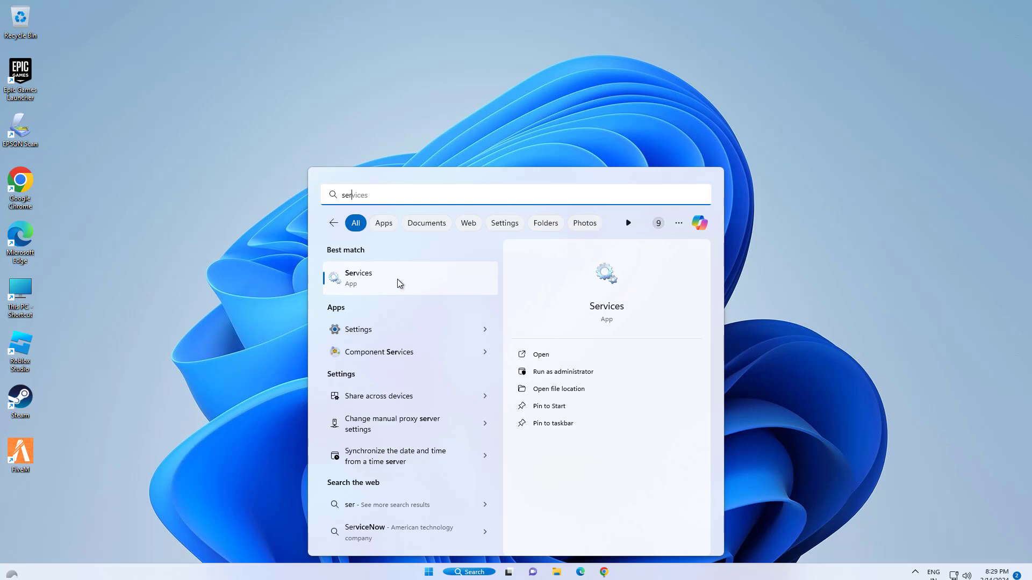
key("Escape")
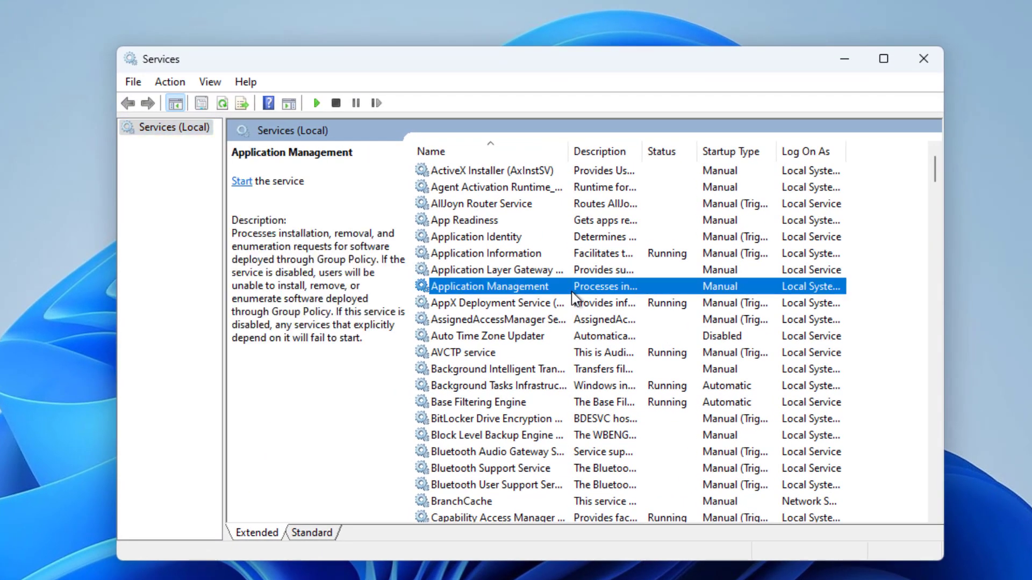
Step: Scroll the services list past Windows Audio and select the Windows Update service
scroll("down", 3)
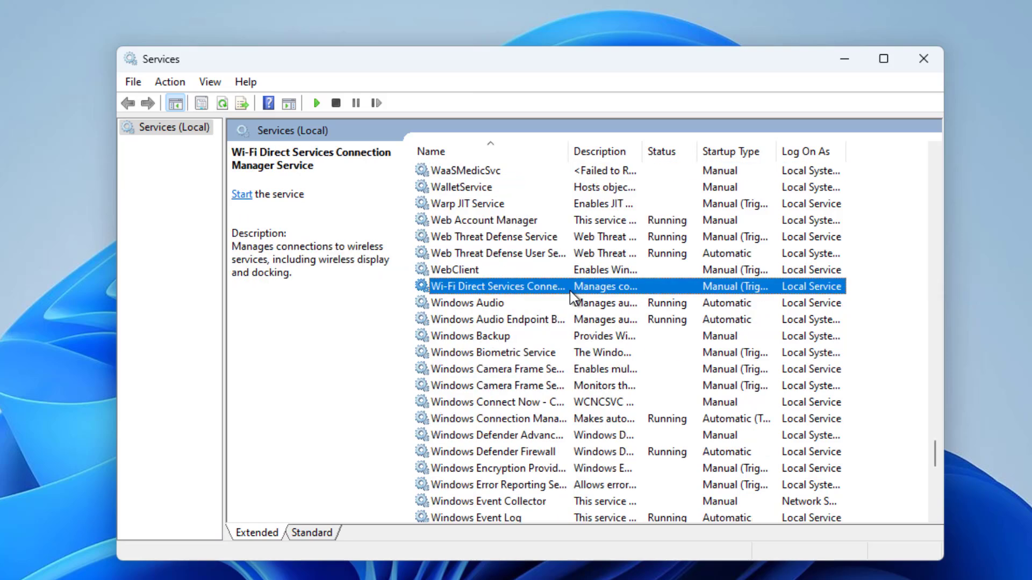
left_click(467, 302)
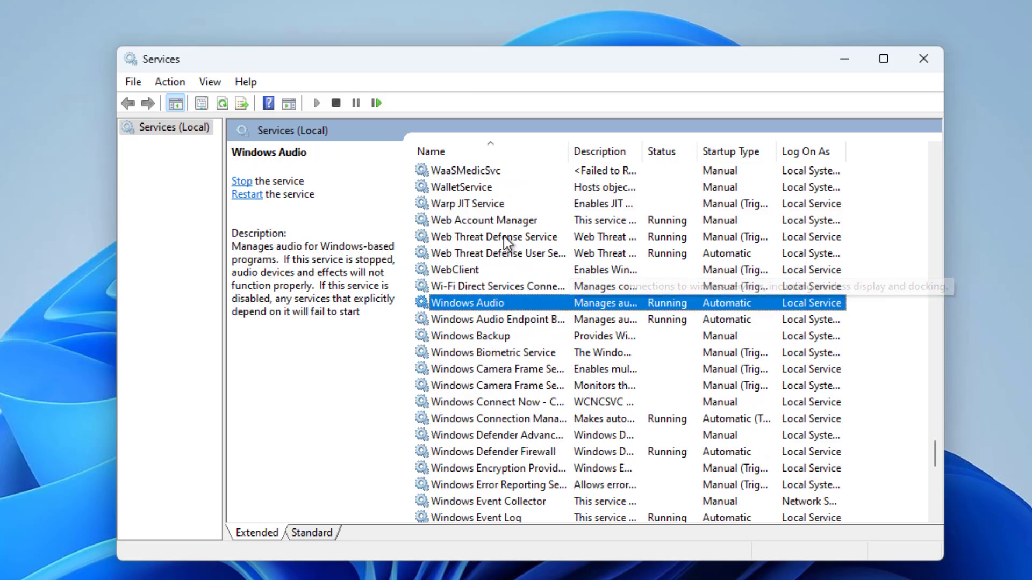
scroll("down", 3)
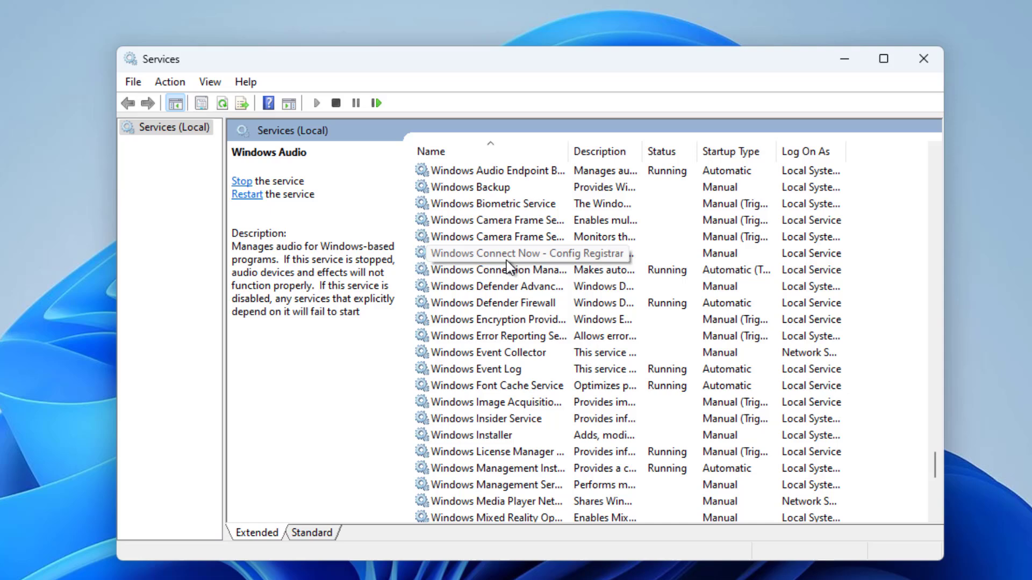
scroll("down", 3)
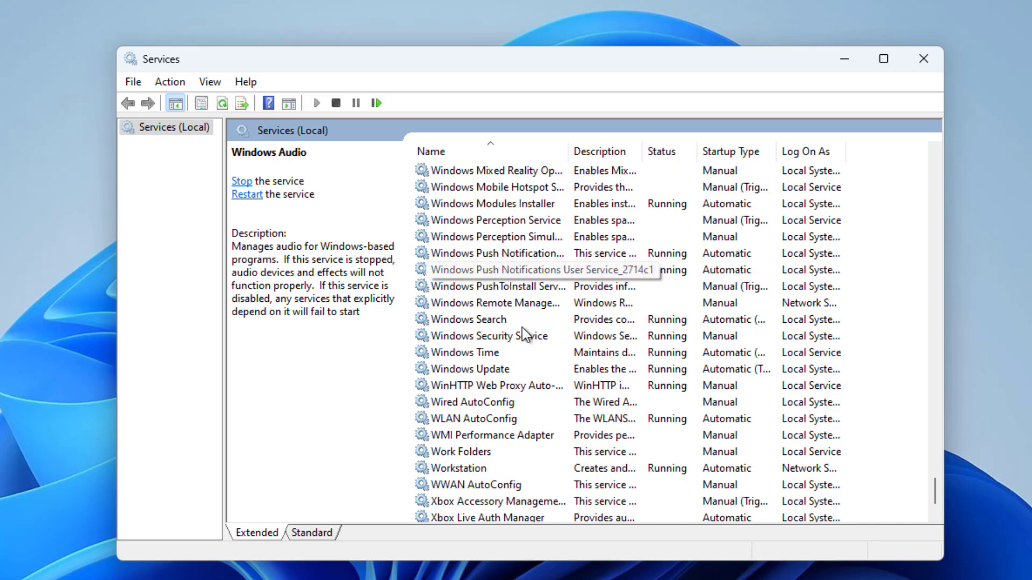
left_click(469, 369)
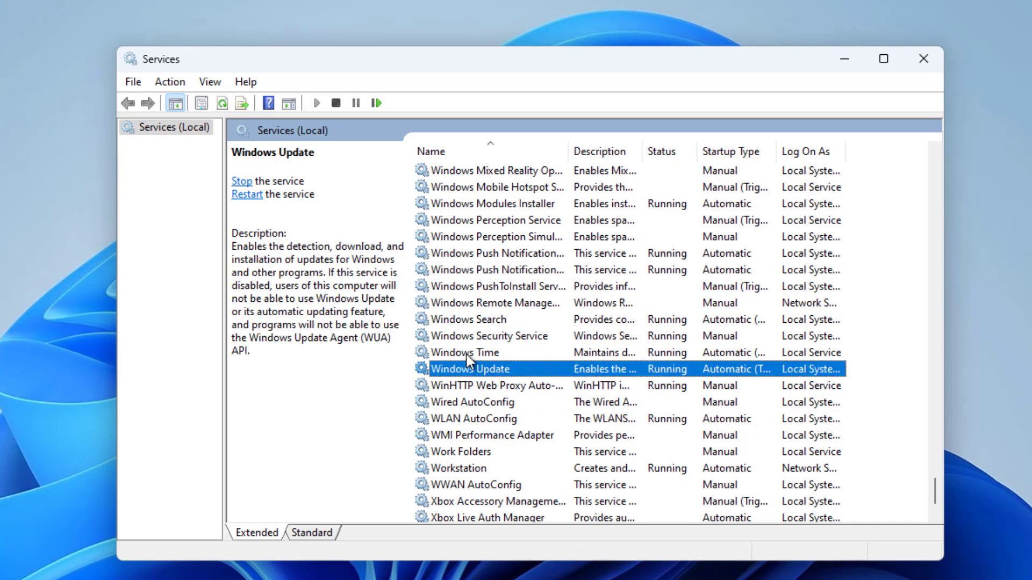
mouse_move(496, 369)
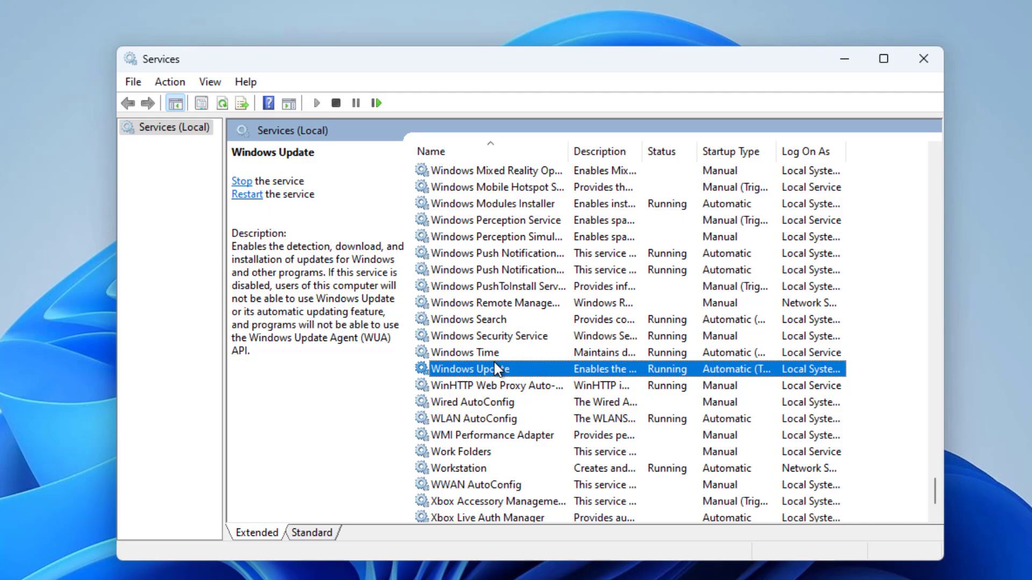
Step: Stop then start Windows Update in its properties, confirm with OK, and close Services
double_click(468, 369)
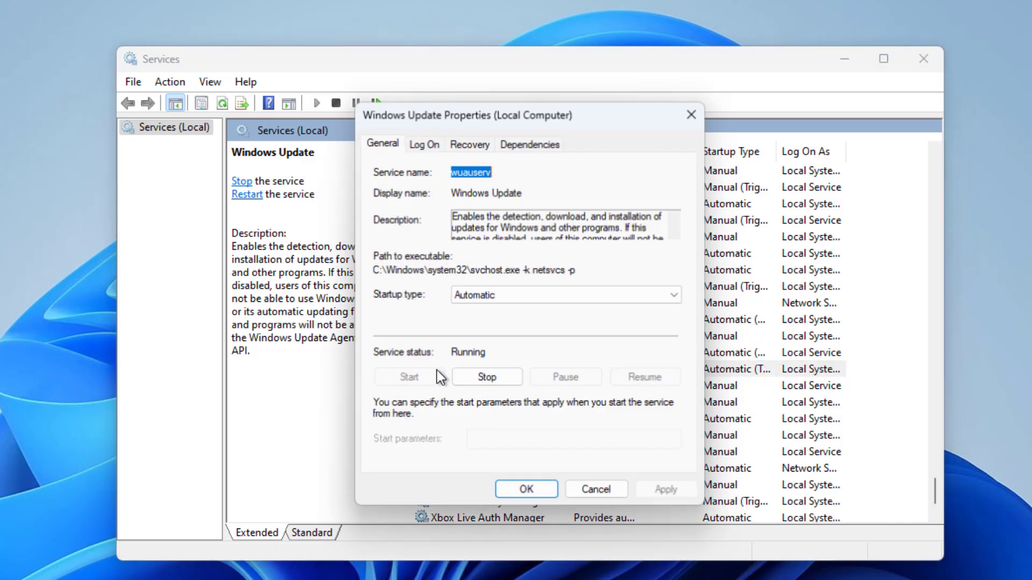
left_click(668, 295)
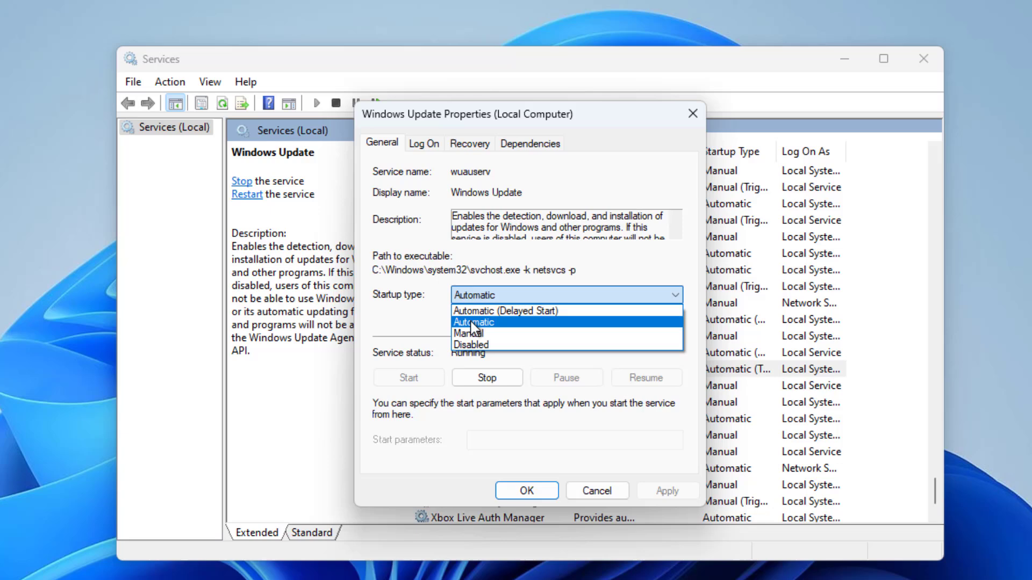
left_click(486, 378)
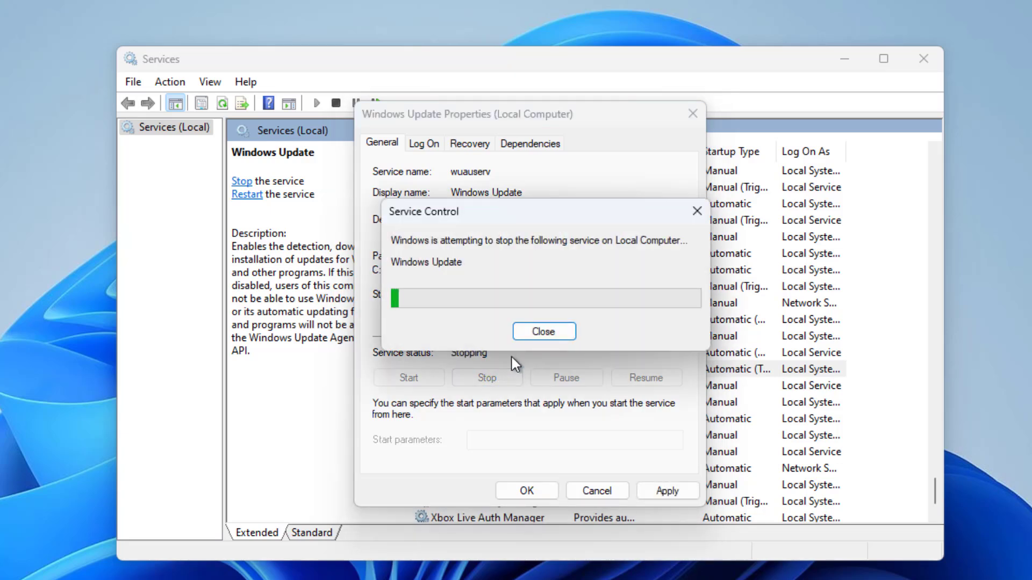
left_click(542, 331)
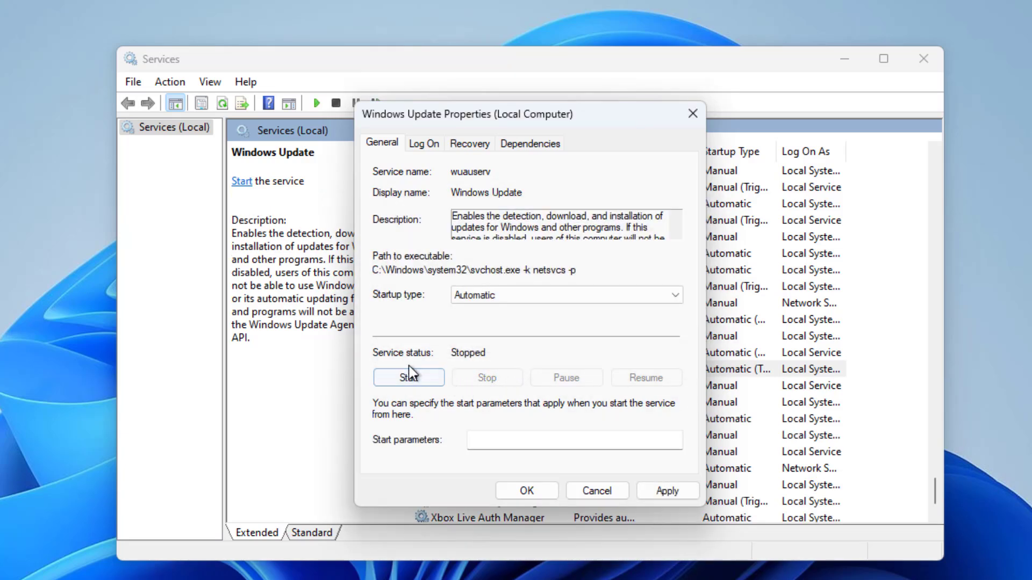
left_click(408, 377)
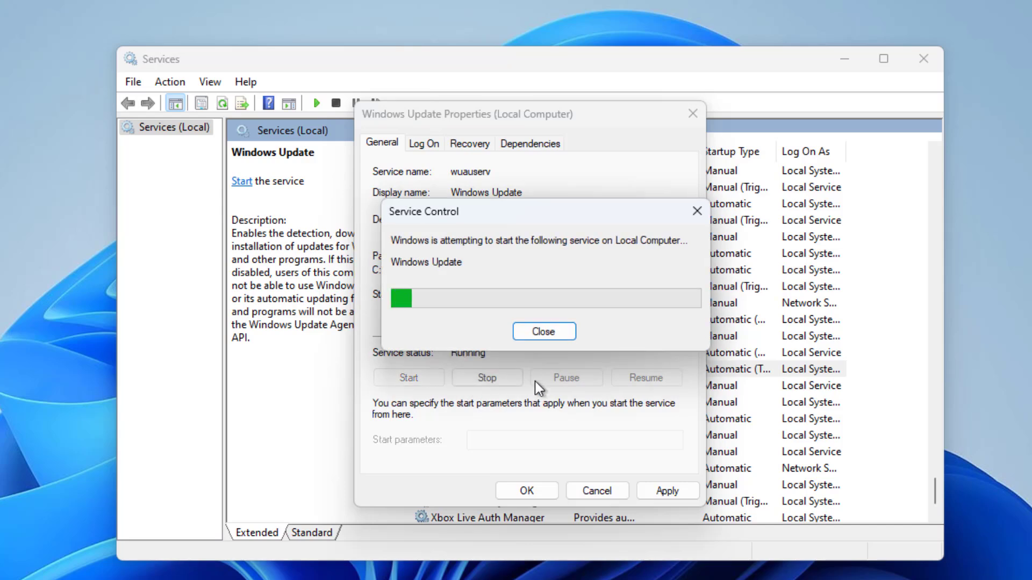
left_click(543, 331)
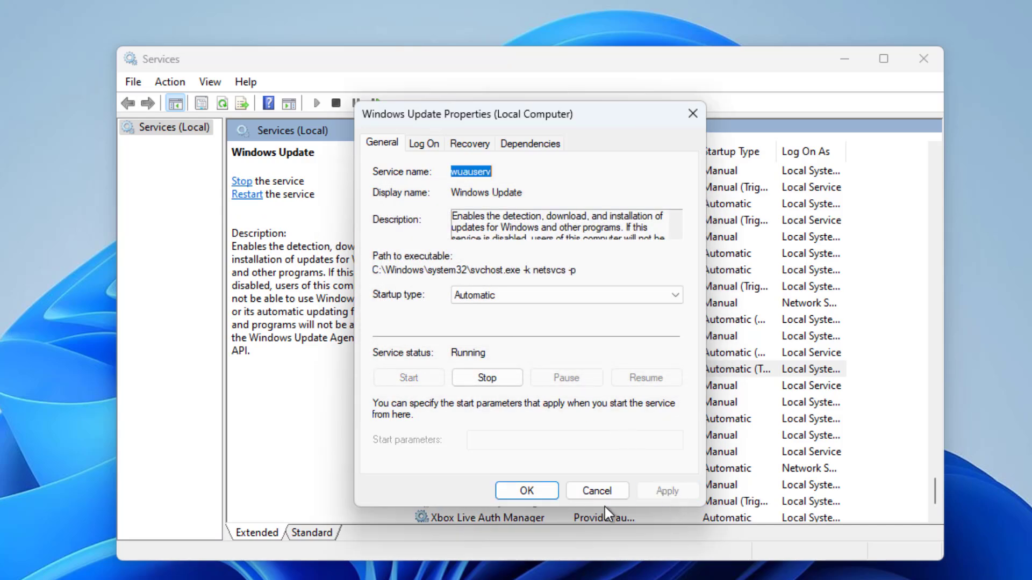
left_click(527, 490)
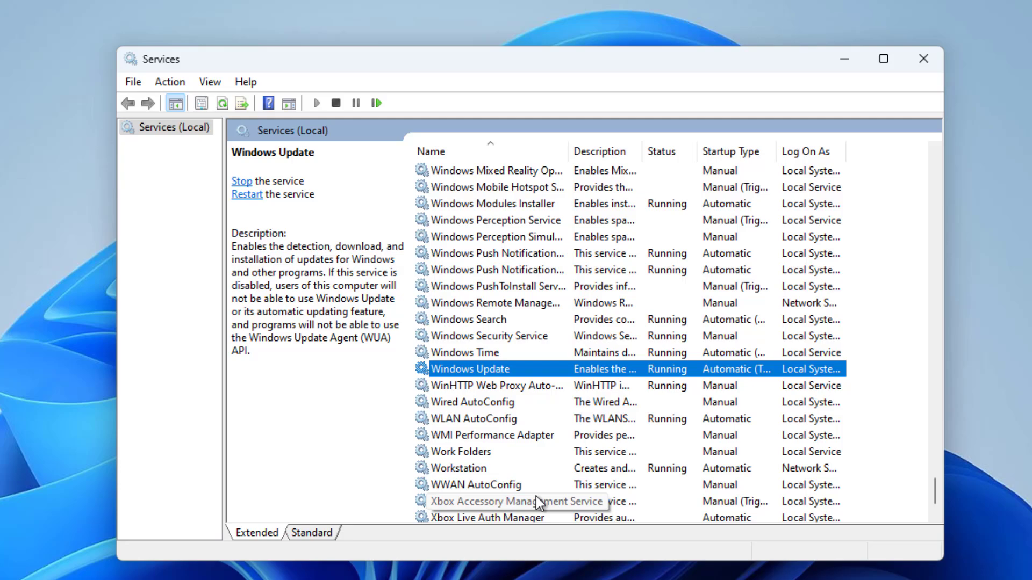
mouse_move(826, 231)
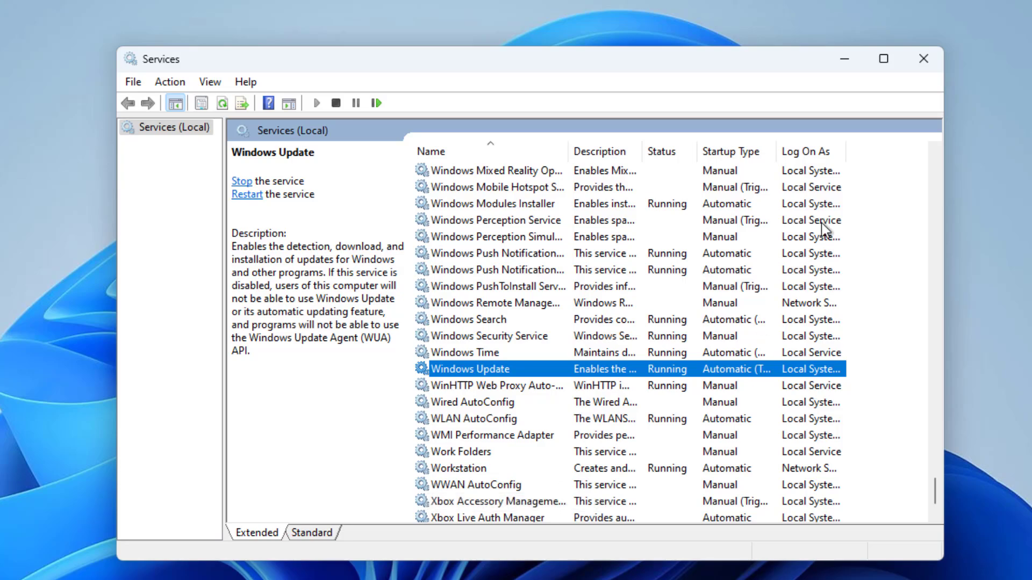
left_click(922, 58)
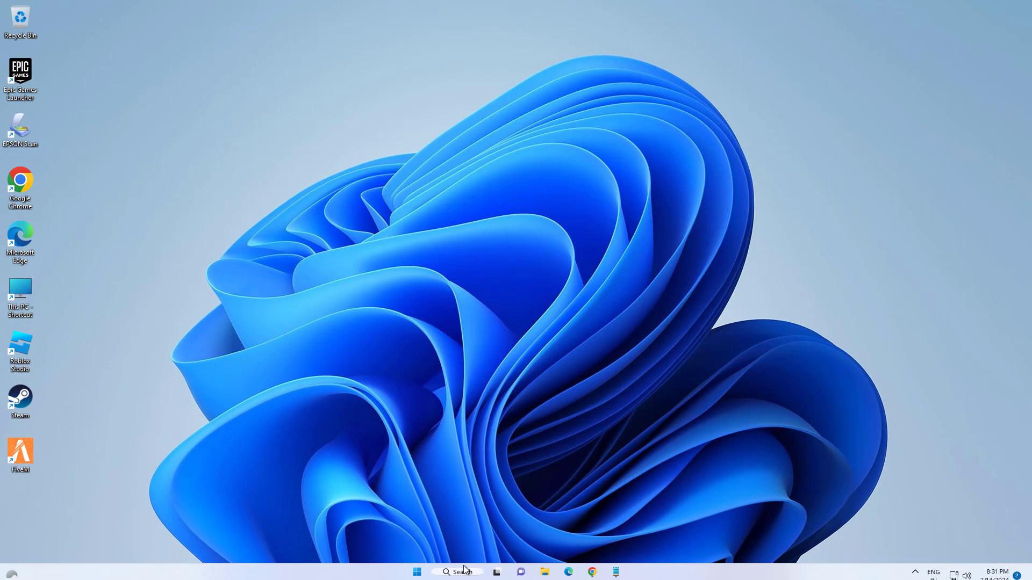
Step: Search for 'cmd' to launch Command Prompt as administrator
left_click(457, 571)
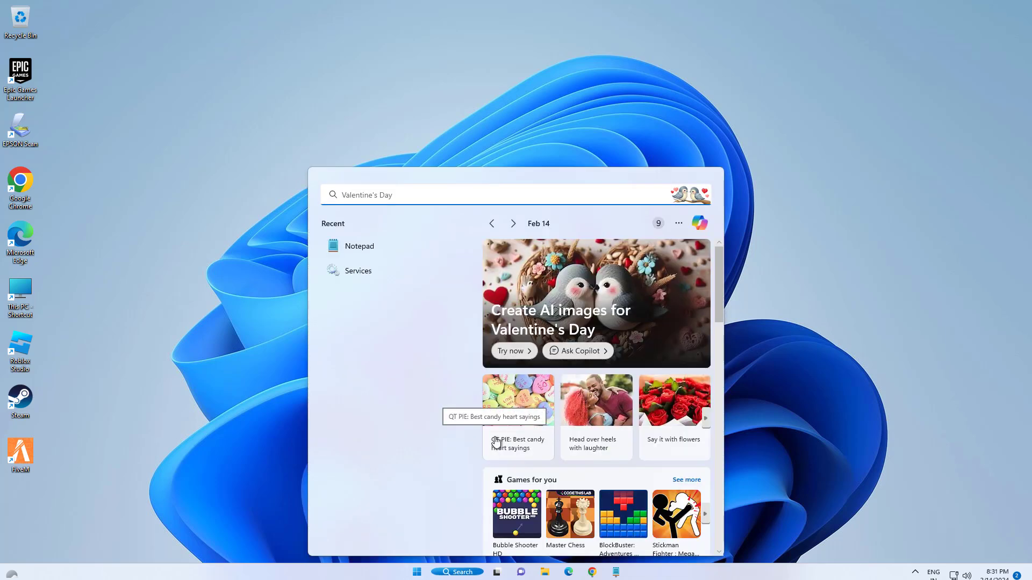
type("cmd")
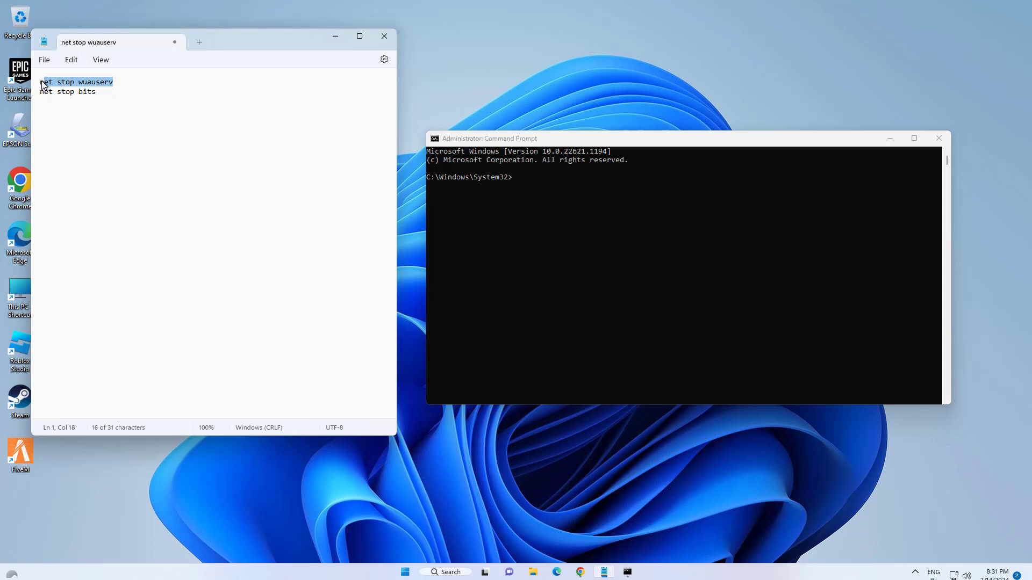
Step: Paste and run 'net stop wuauserv' and 'net stop bits', then clear the windows
right_click(44, 84)
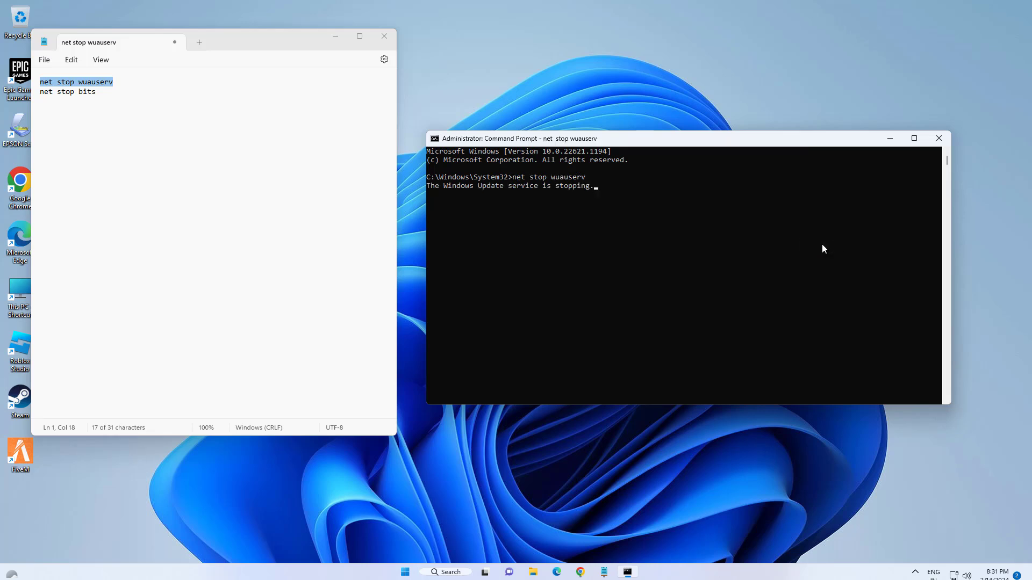
mouse_move(244, 244)
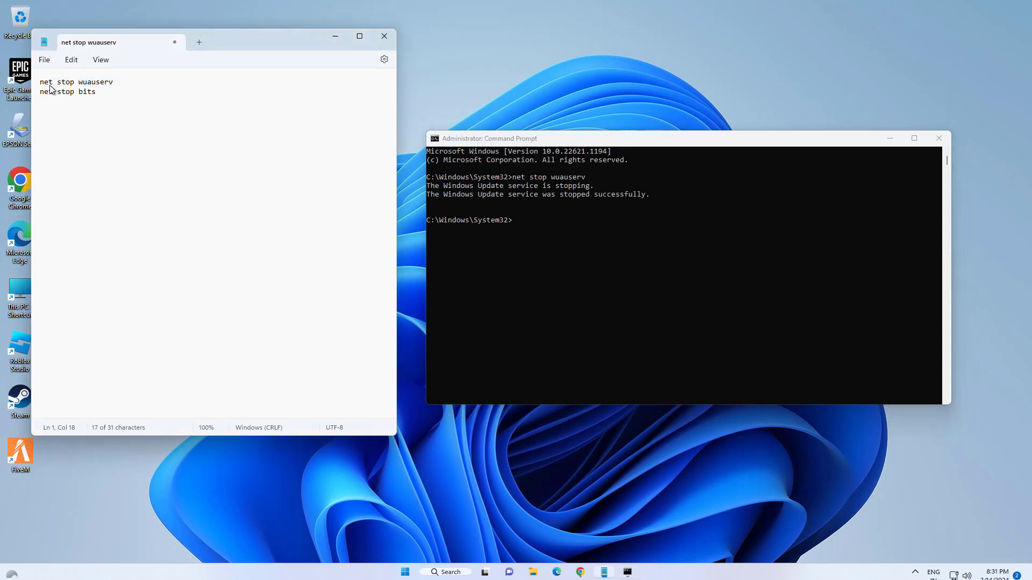
triple_click(66, 92)
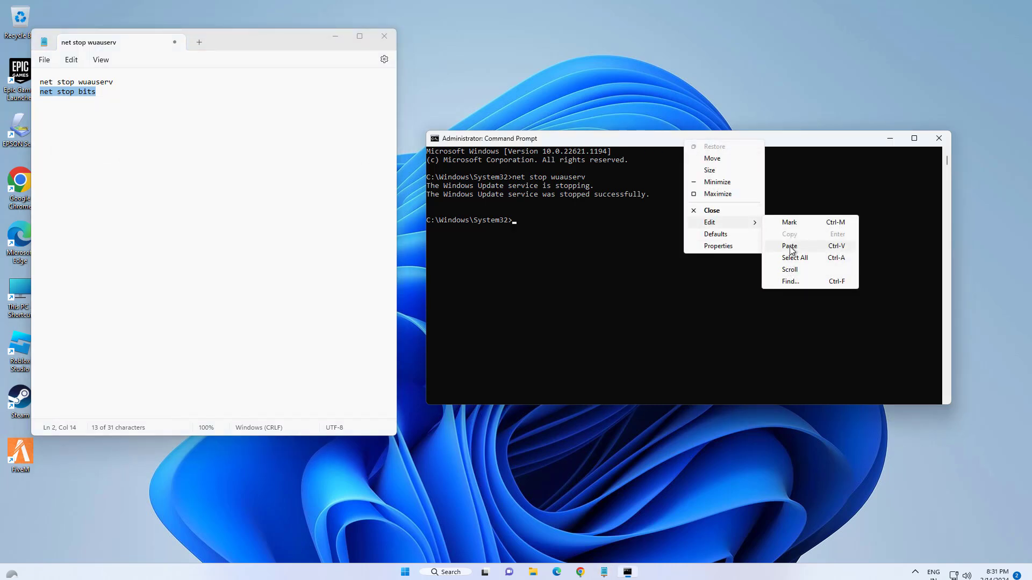
left_click(789, 246)
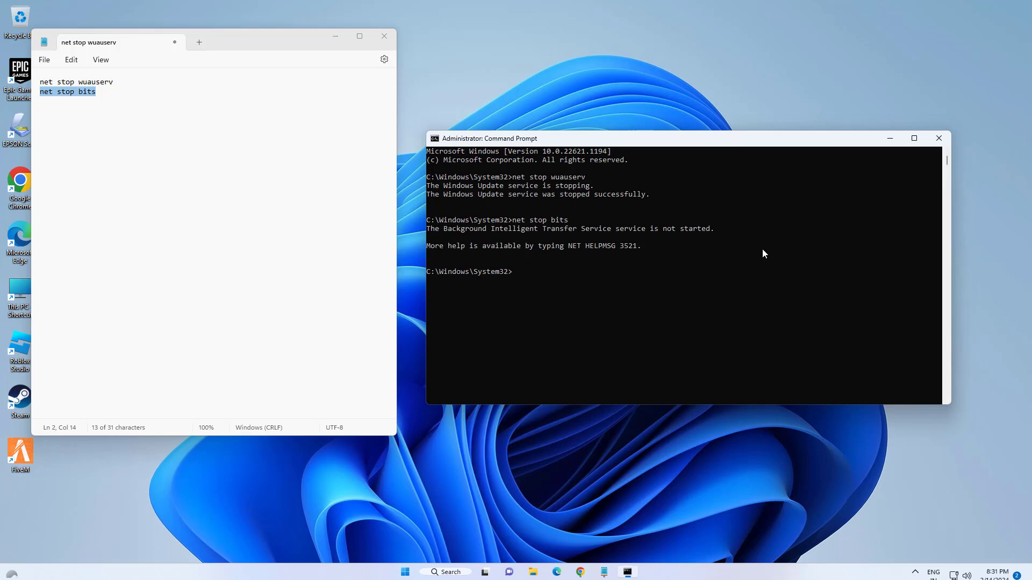
left_click(383, 36)
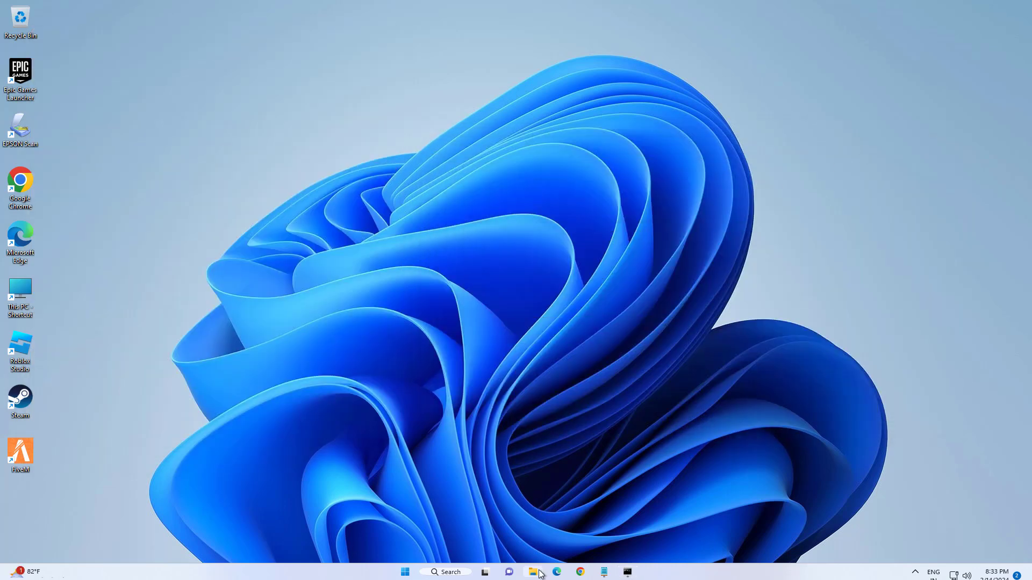
Step: Browse File Explorer to This PC > Local Disk (C:) > Windows and highlight SoftwareDistribution
left_click(533, 571)
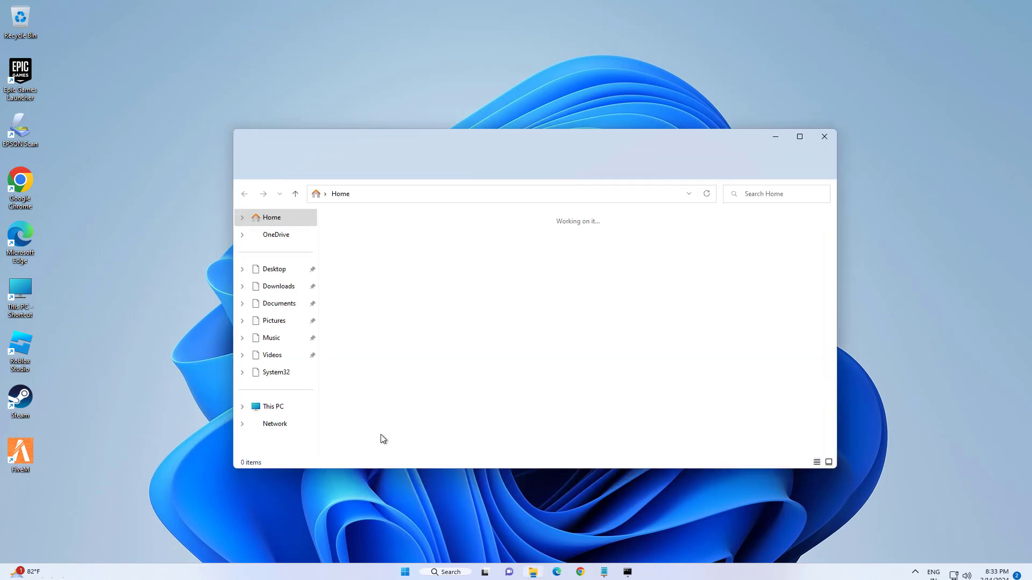
left_click(273, 406)
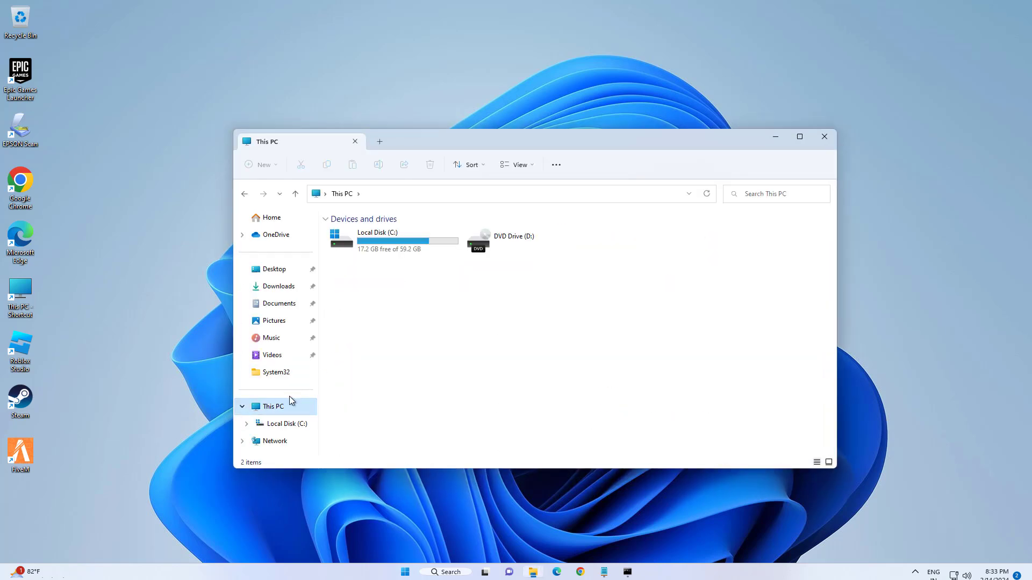
double_click(378, 240)
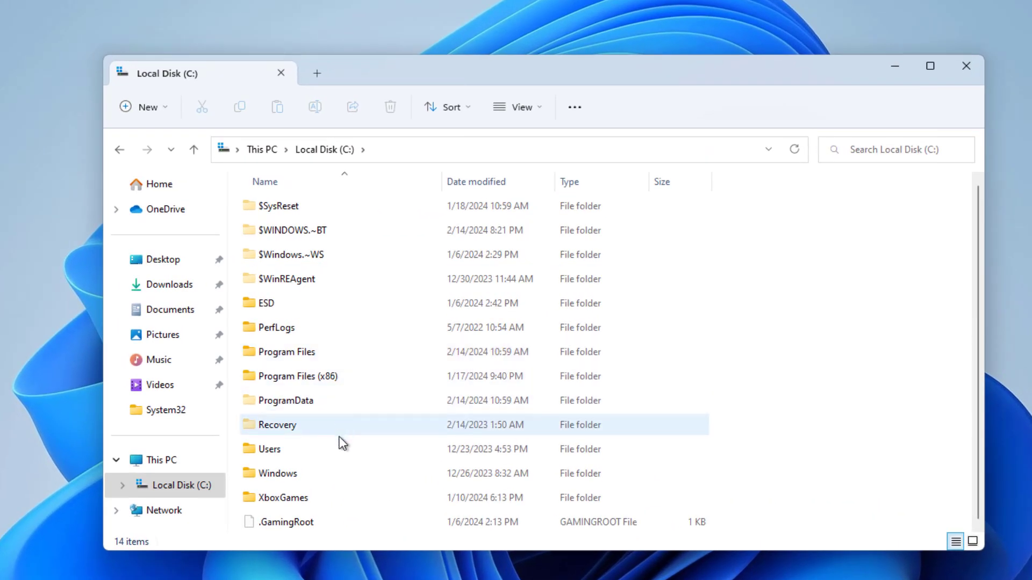
left_click(278, 473)
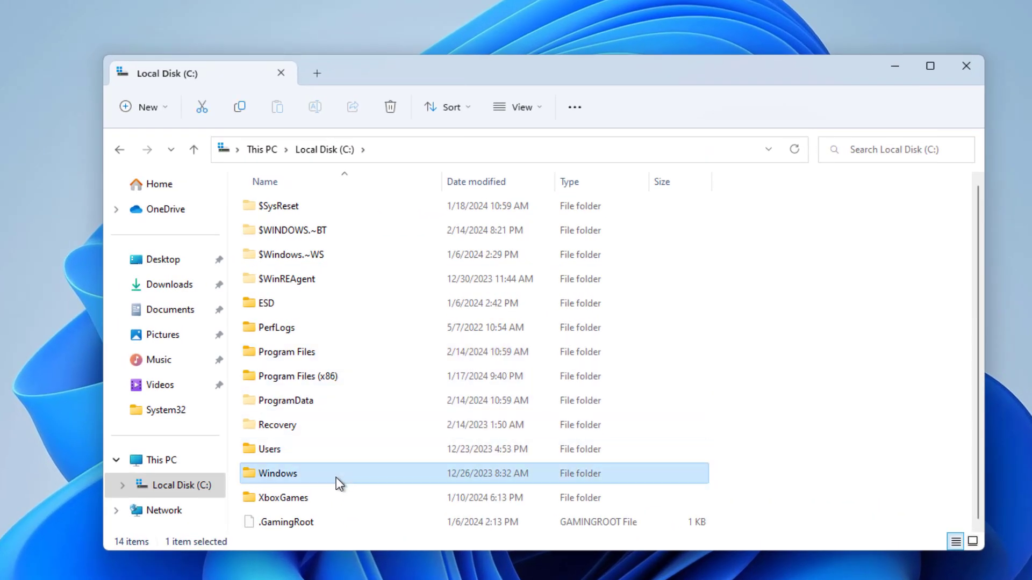
double_click(278, 473)
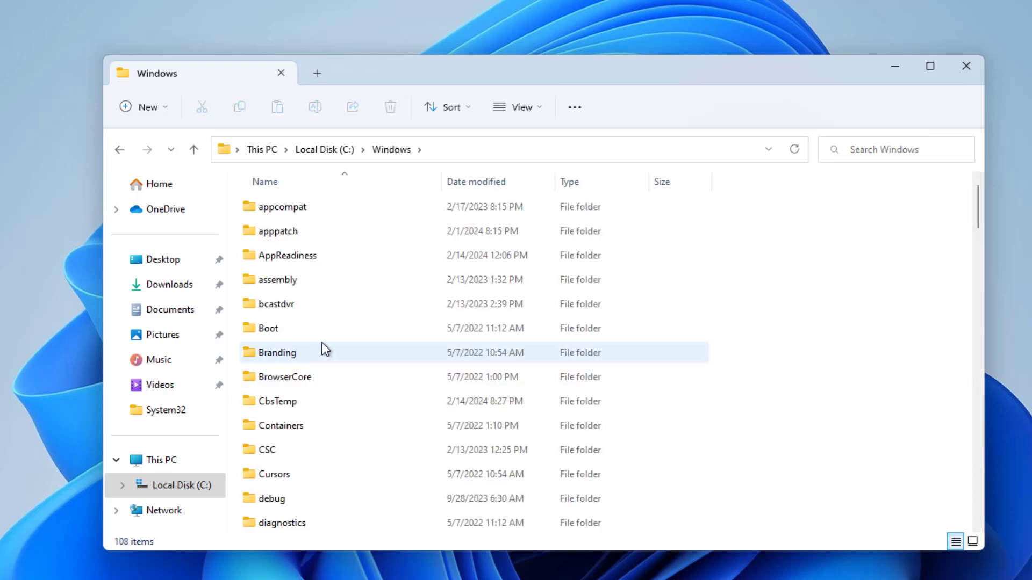
scroll("down", 3)
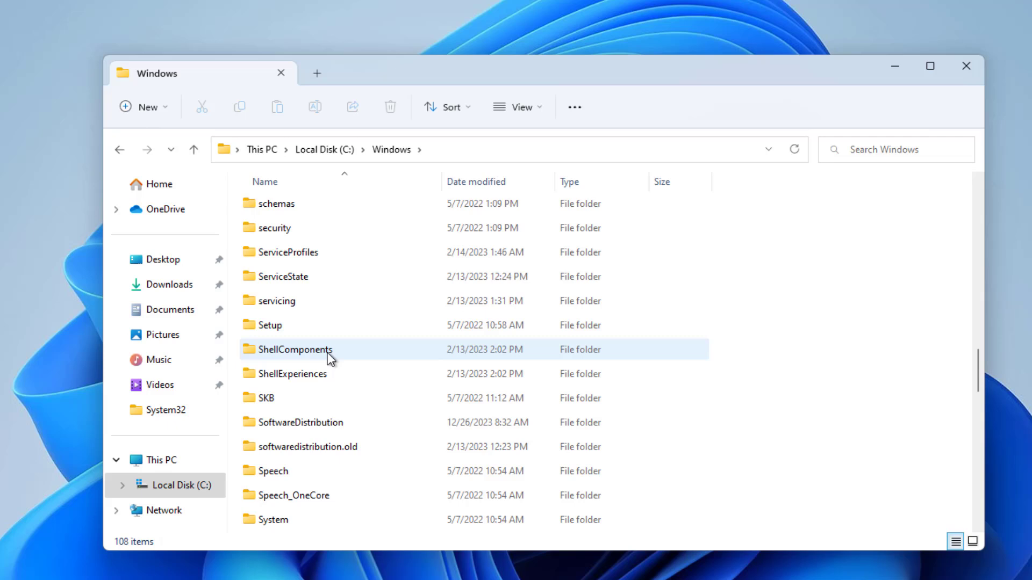
left_click(300, 422)
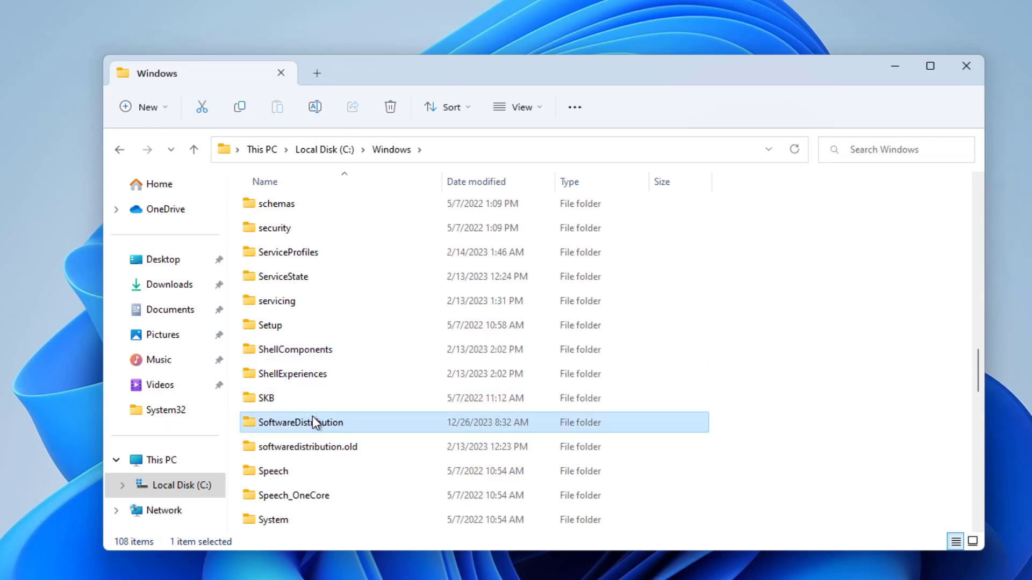
Step: Select all items in SoftwareDistribution\Download and delete them, leaving only SharedFileCache
double_click(300, 422)
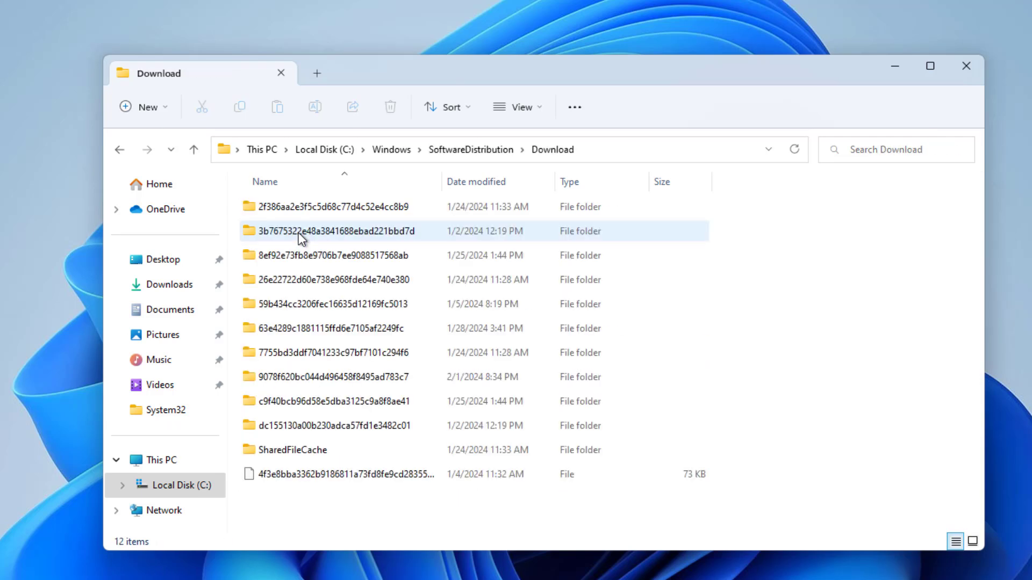
left_click(338, 231)
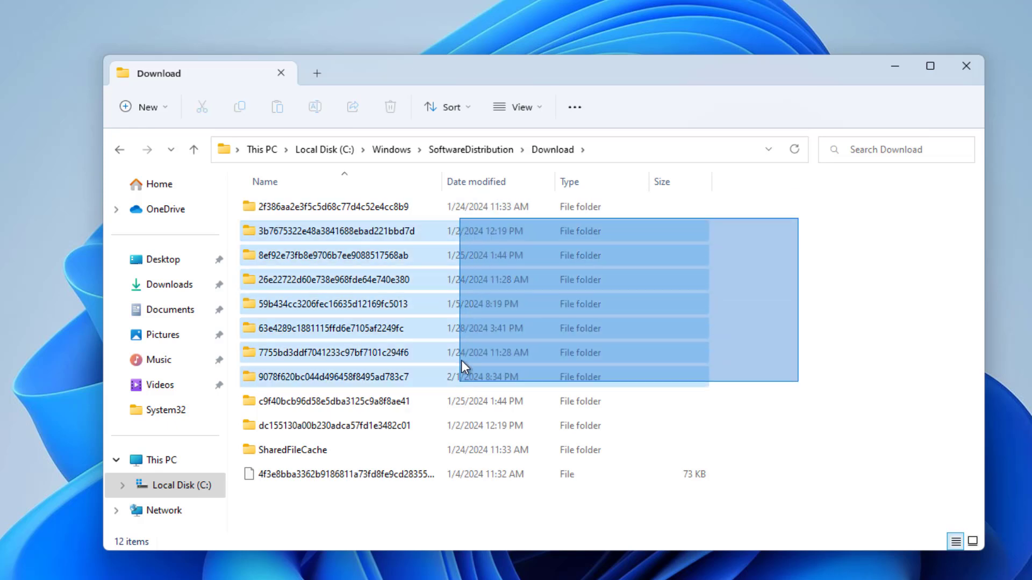
left_click(329, 207)
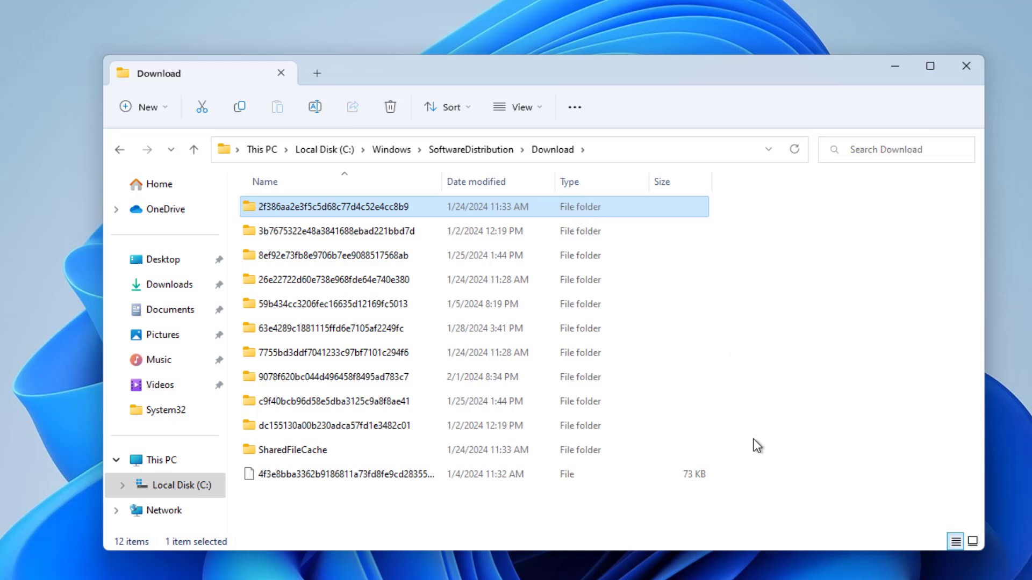
key("ctrl+a")
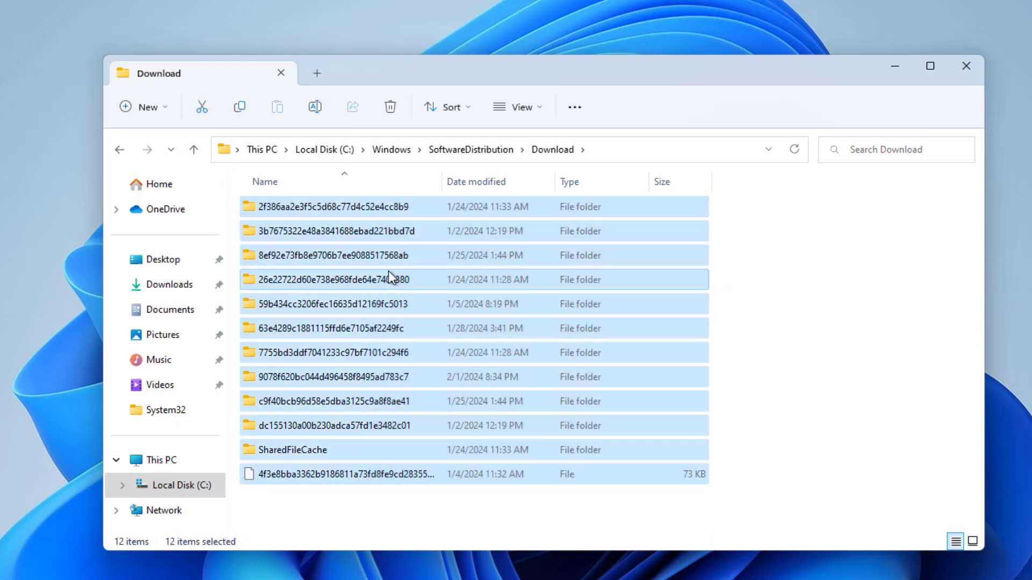
right_click(392, 279)
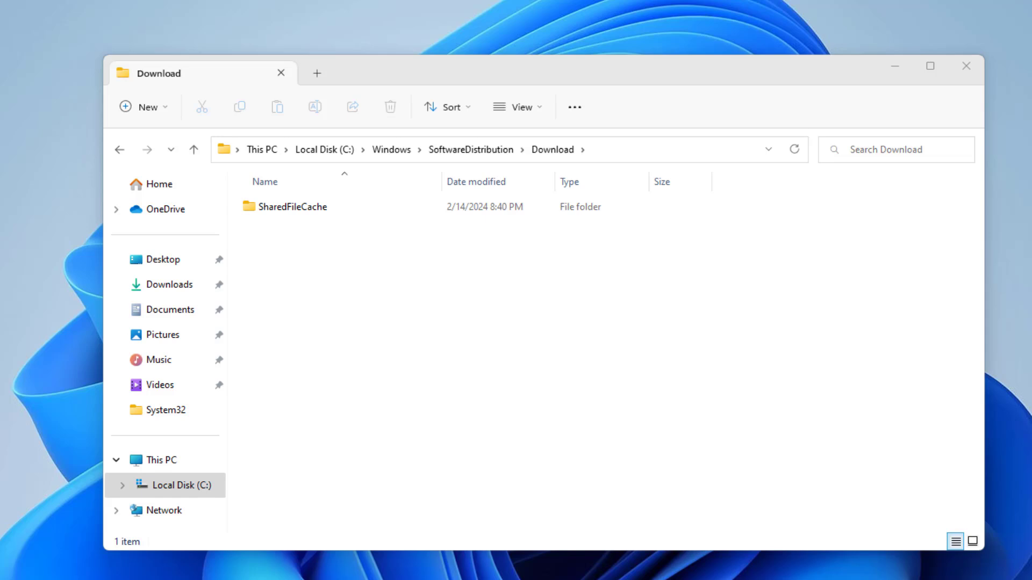
left_click(965, 66)
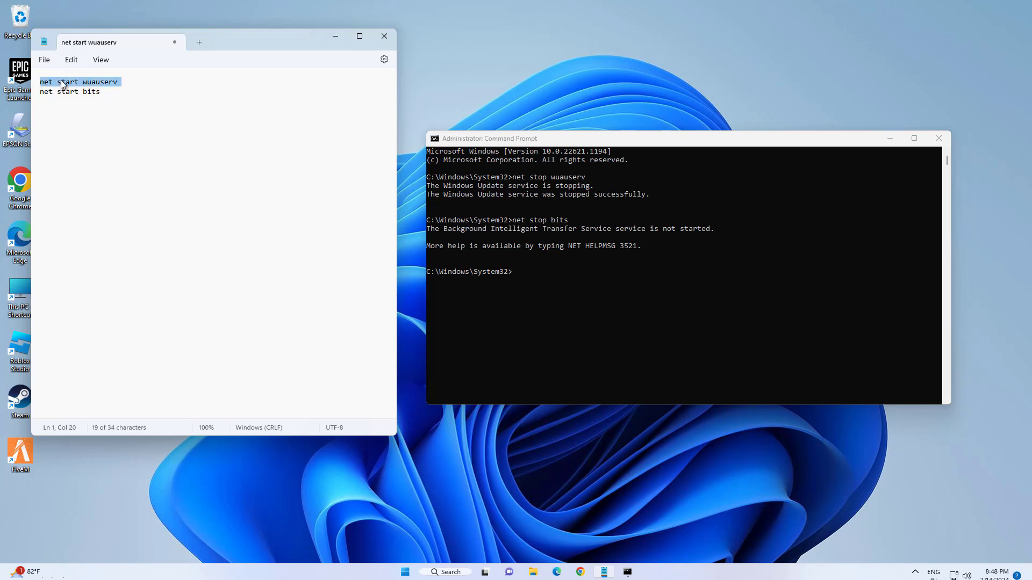
mouse_move(677, 154)
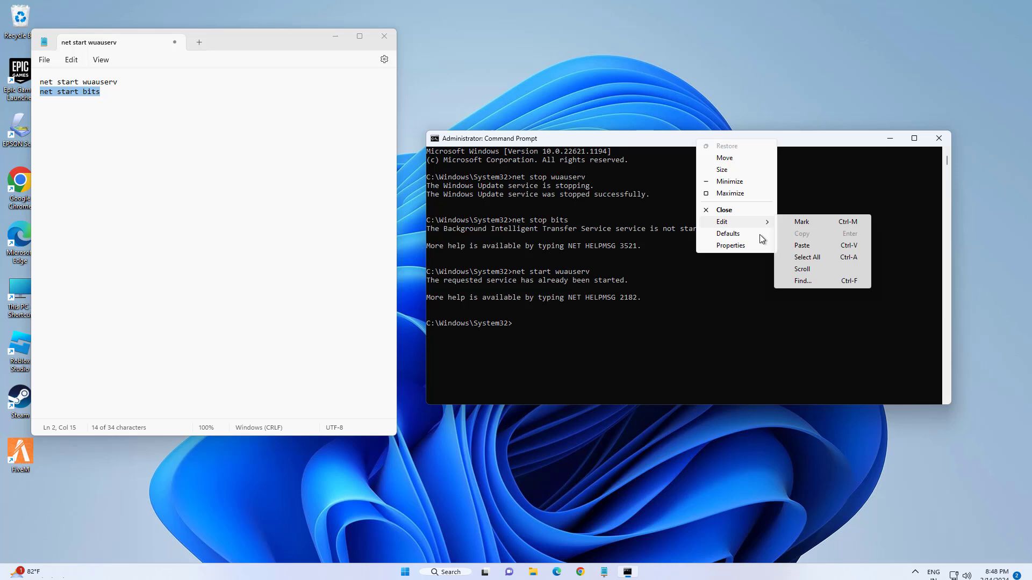
Step: Run net start wuauserv and net start bits, close Notepad, and exit Command Prompt
left_click(801, 245)
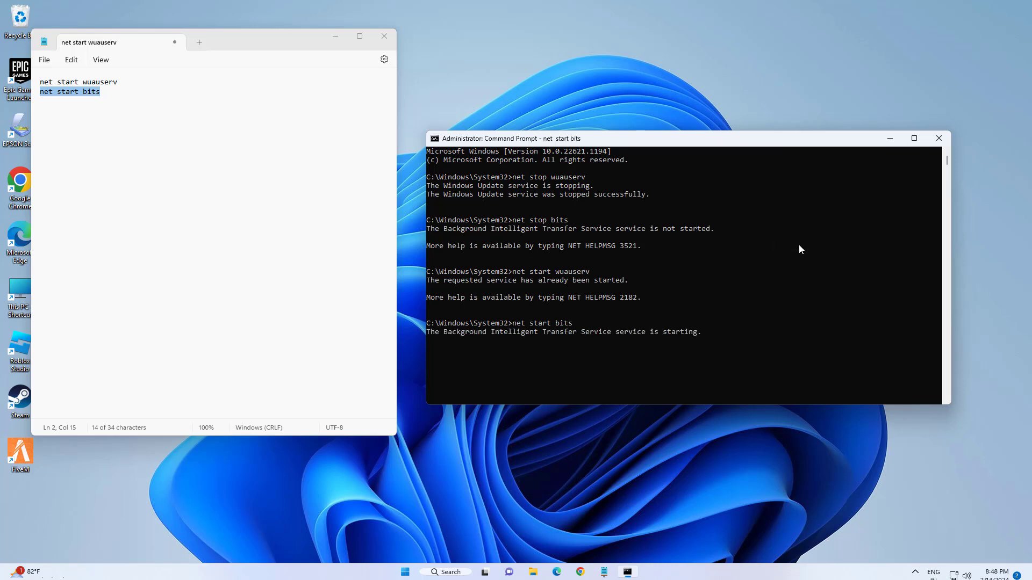
mouse_move(573, 105)
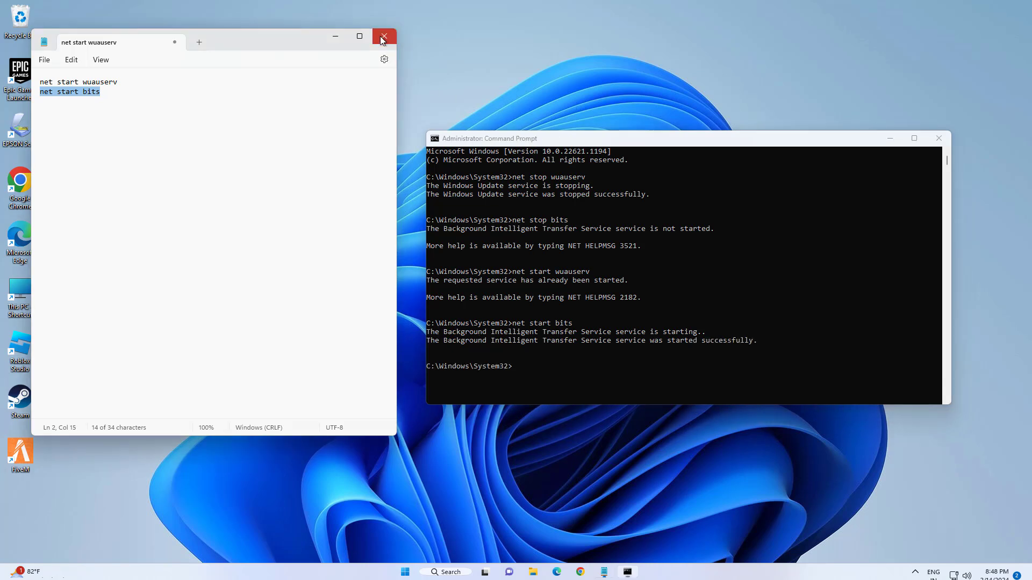
left_click(384, 36)
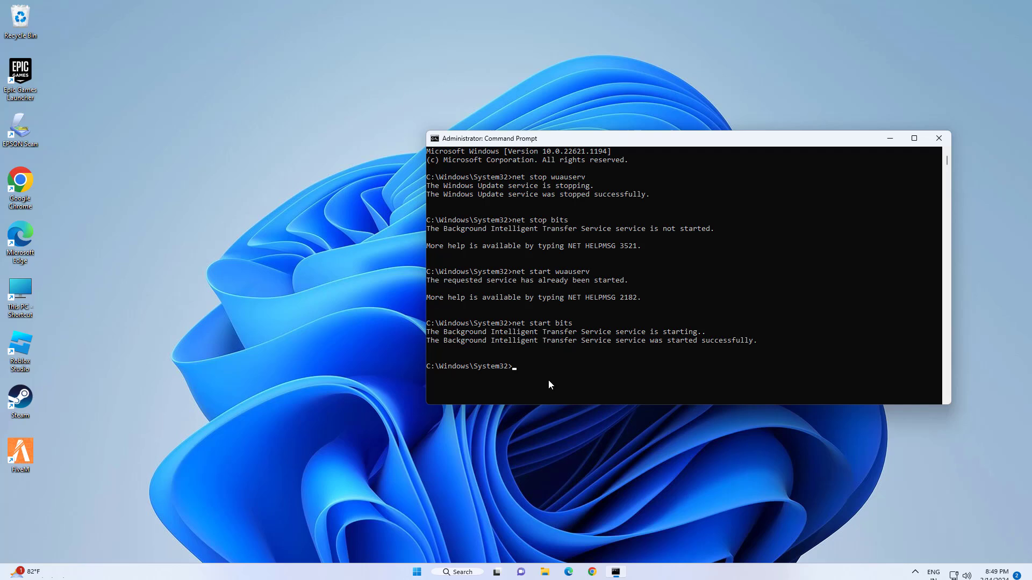
type("exit")
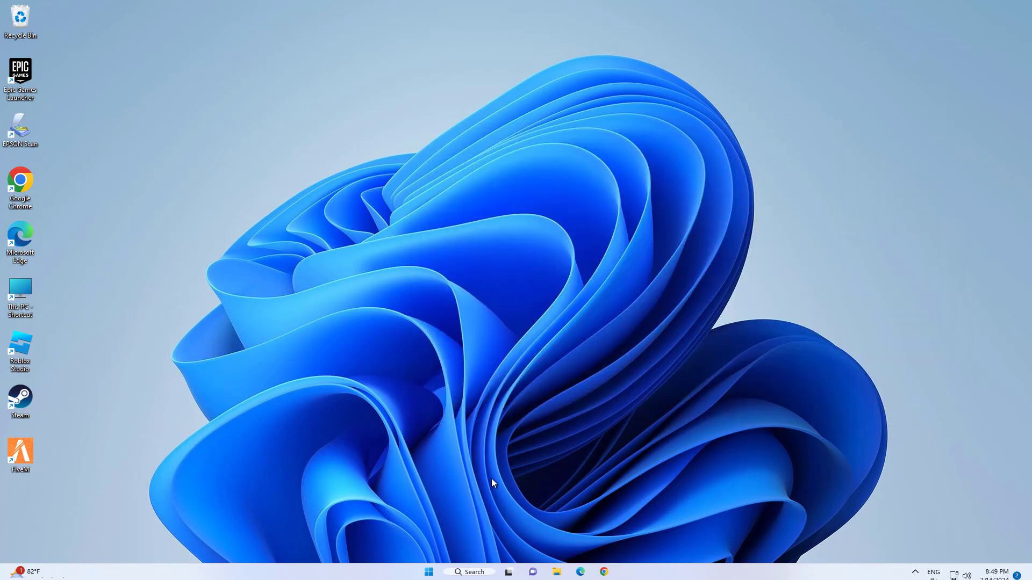
Step: Open the Start menu's Power options for shutdown and restart
left_click(428, 571)
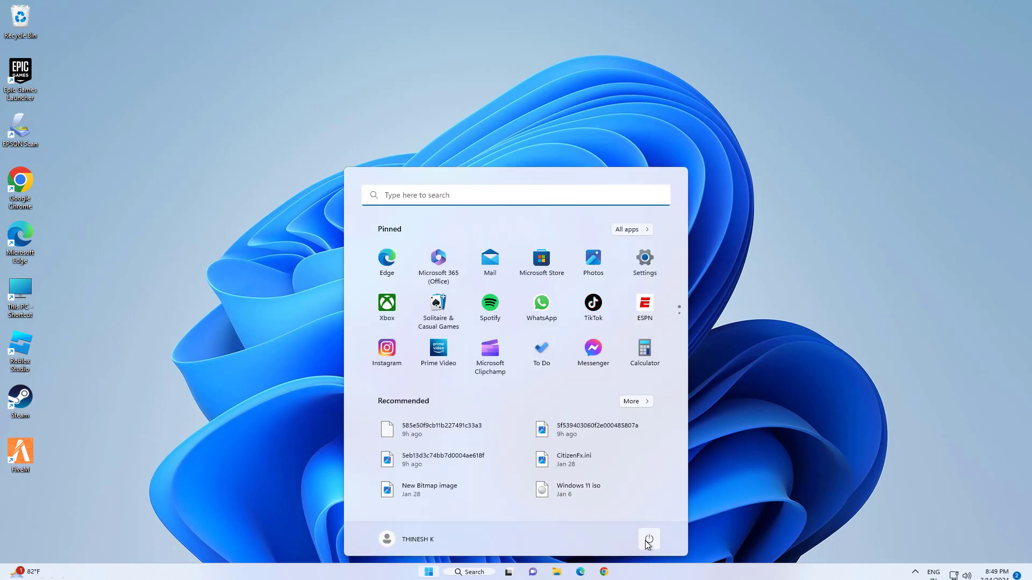
left_click(648, 539)
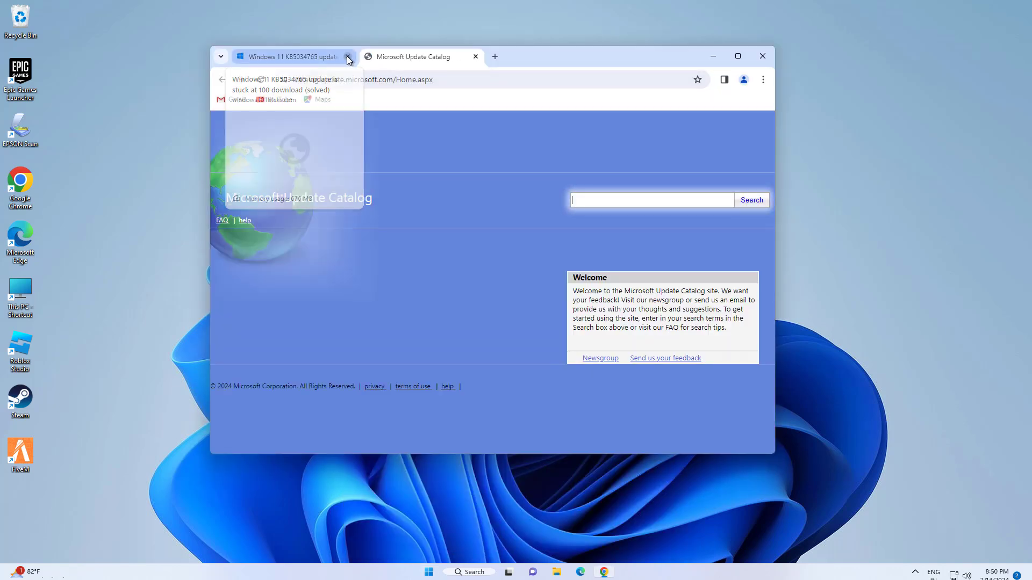
Step: Search the Update Catalog for KB5034765 and download the Windows 11 22H2 arm64 package
left_click(348, 57)
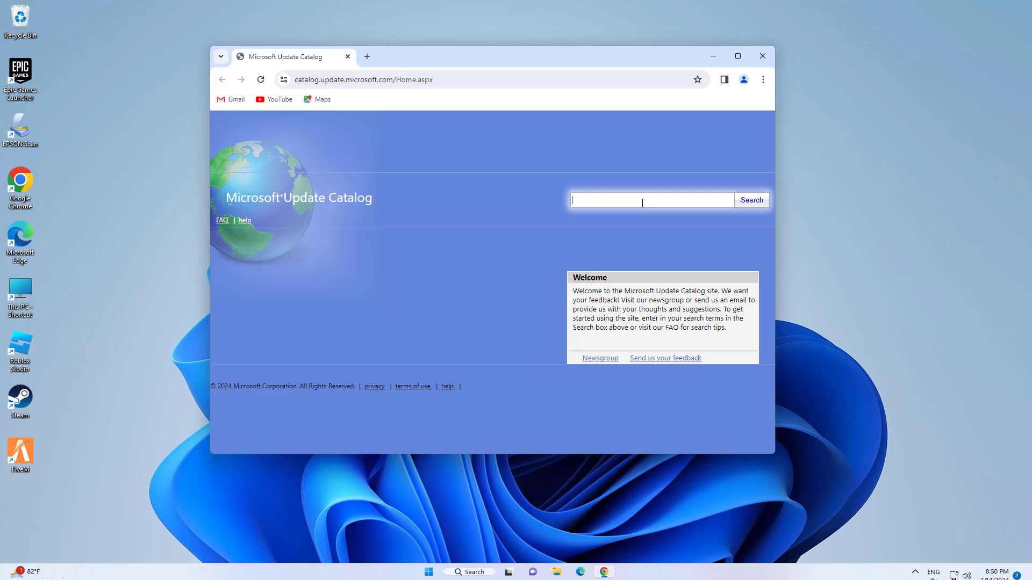
left_click(762, 79)
type("KB5034765")
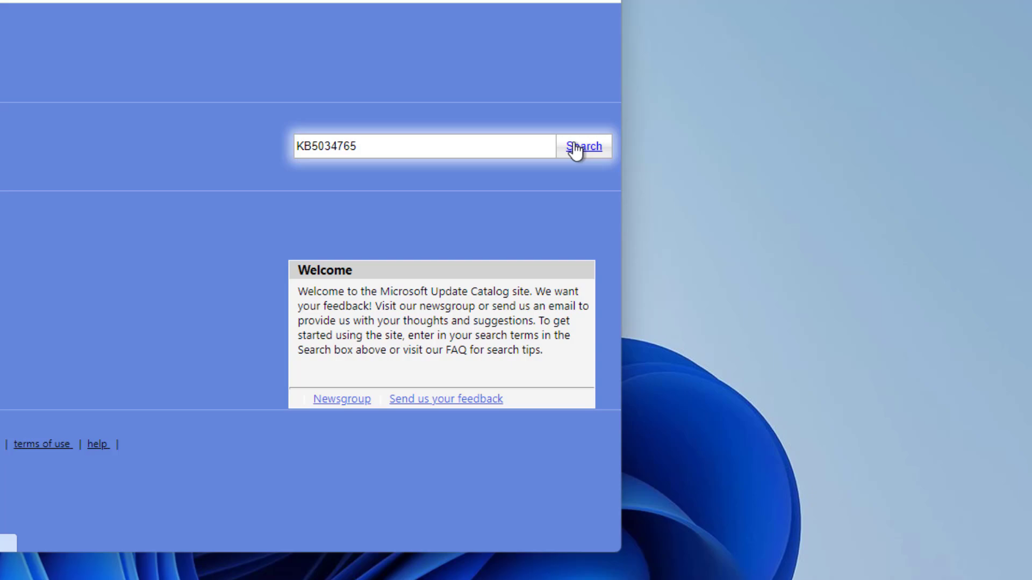
left_click(583, 146)
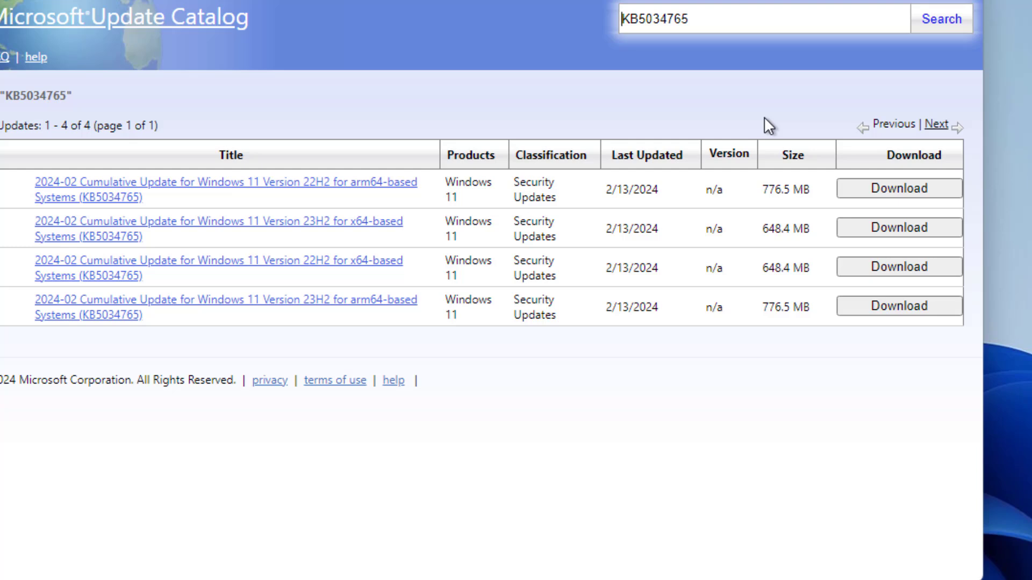
mouse_move(867, 106)
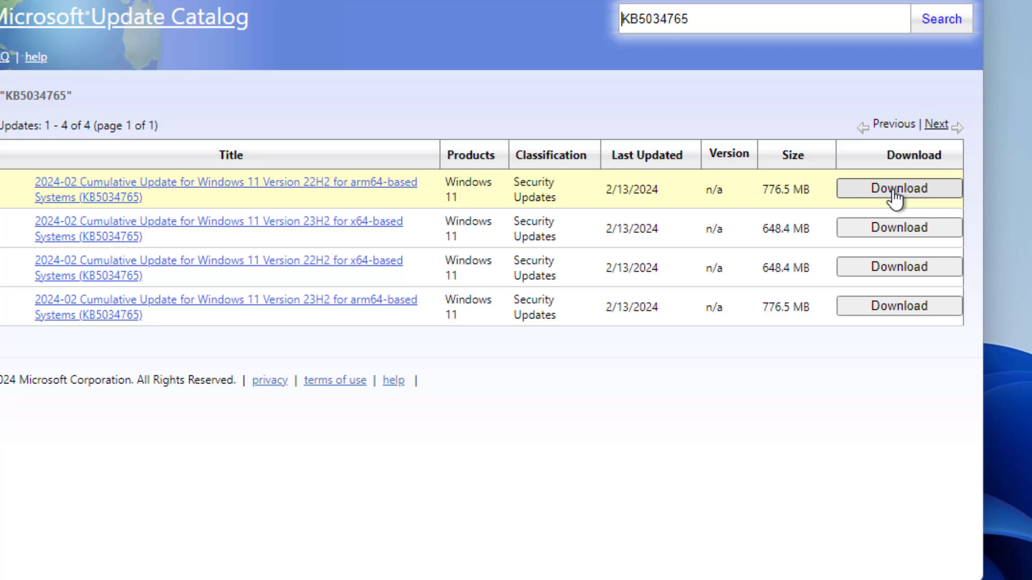
left_click(897, 189)
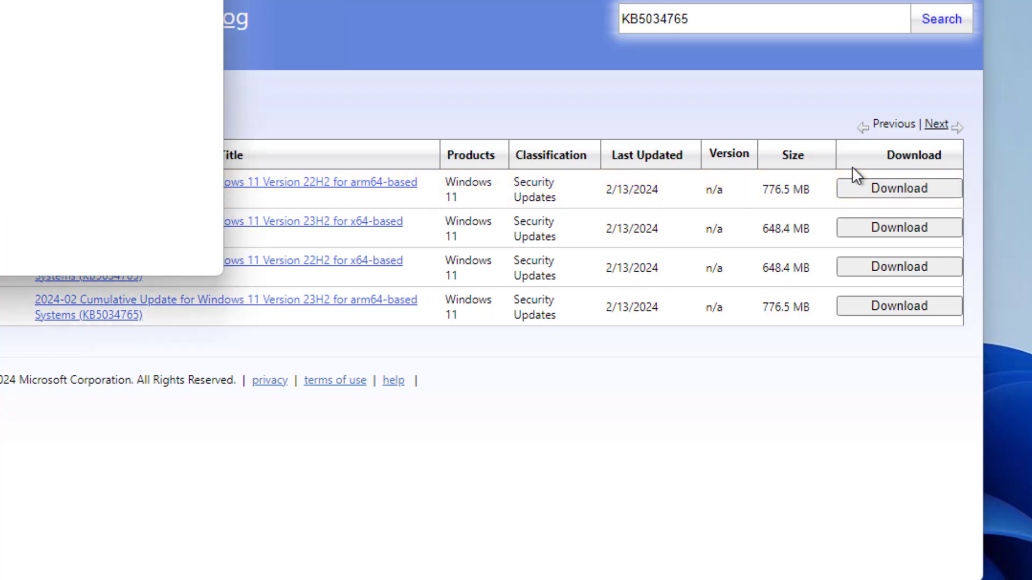
Step: Start the KB5034765 arm64 .msu download and view its progress in Chrome downloads
left_click(897, 188)
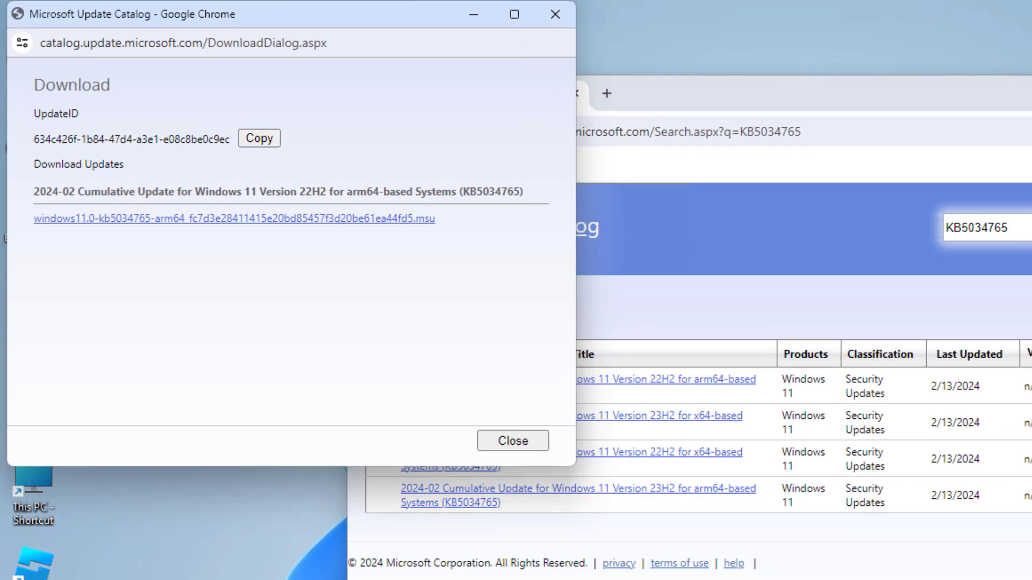
mouse_move(387, 231)
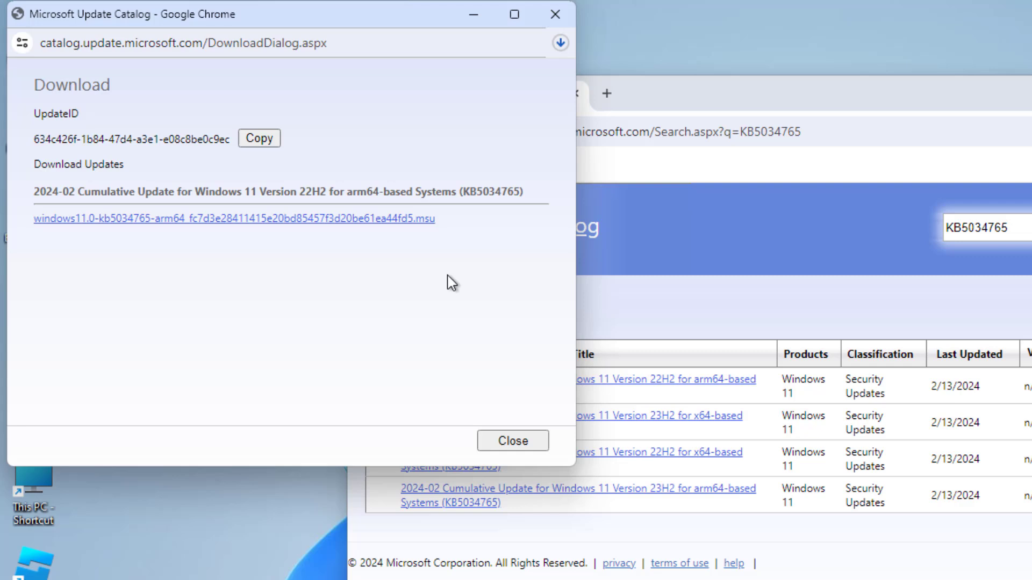
left_click(559, 43)
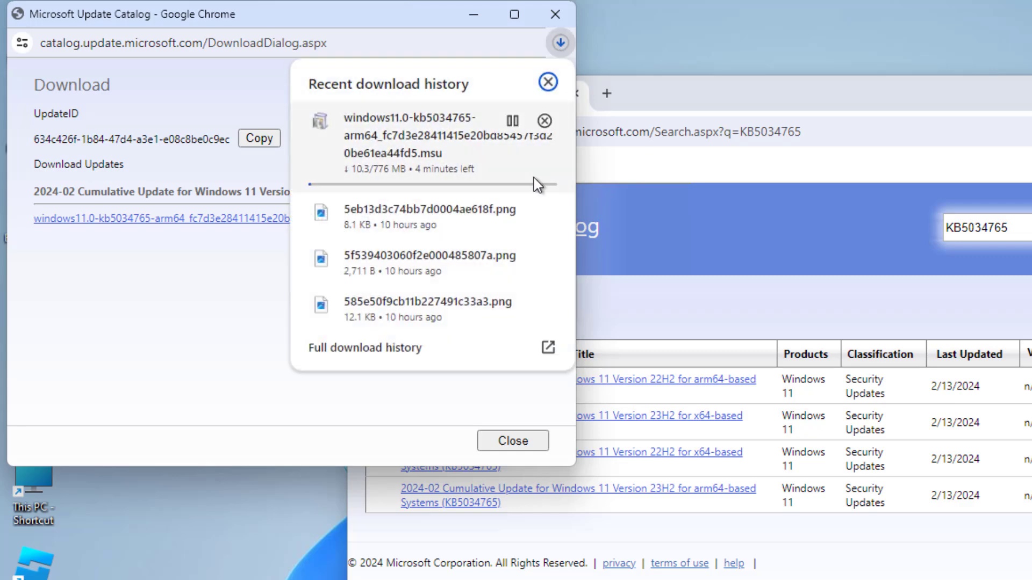